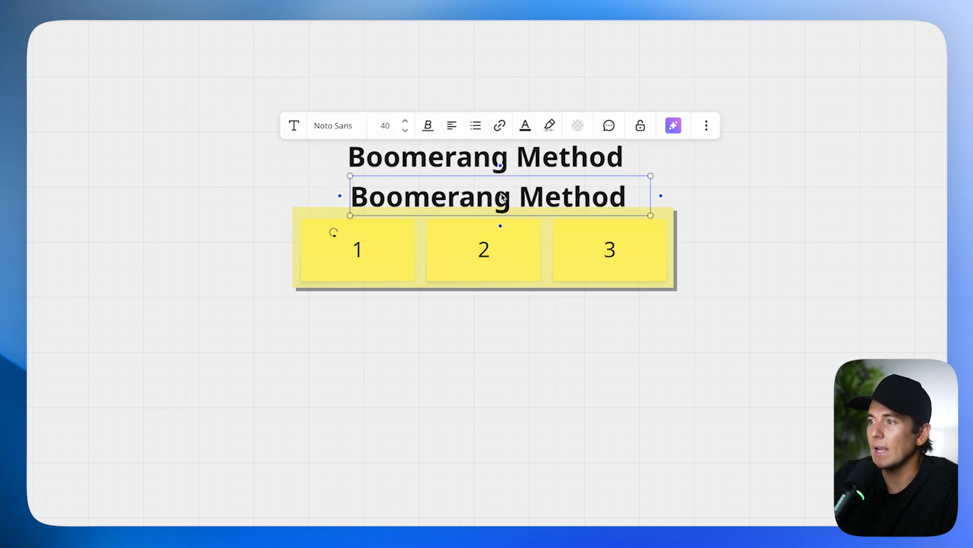
Label the duplicated title "ads agency" and place a LIST box in lieu of note 1
type("\"ads agency\"")
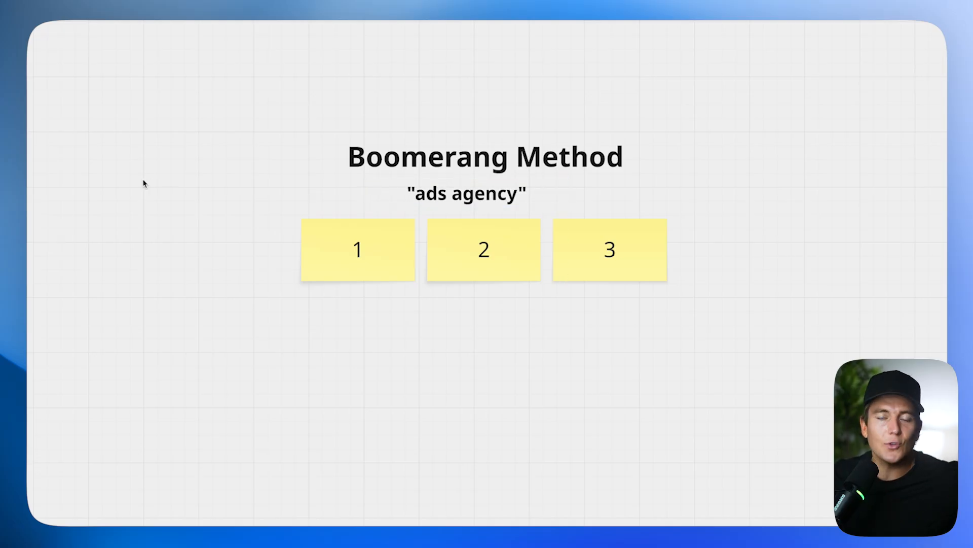
left_click(357, 249)
type("LIST")
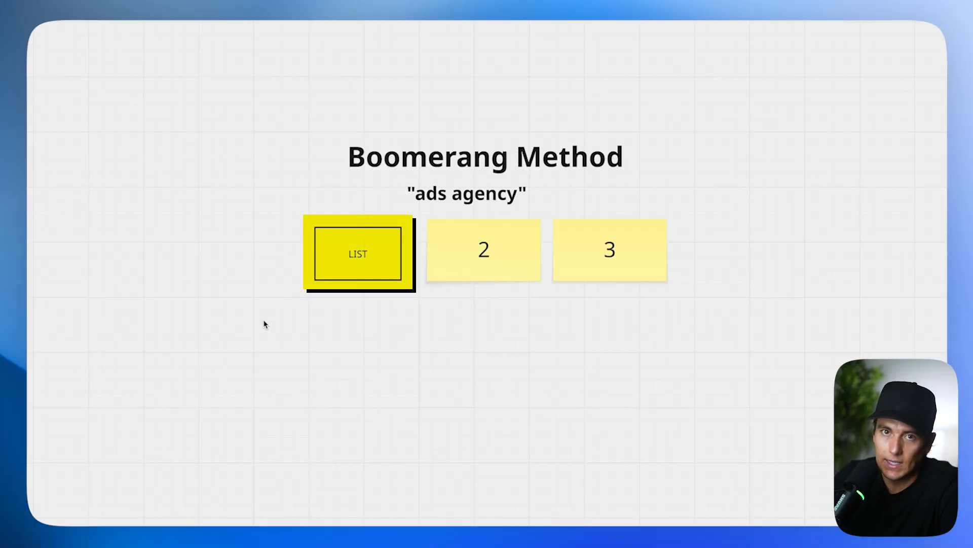
mouse_move(234, 322)
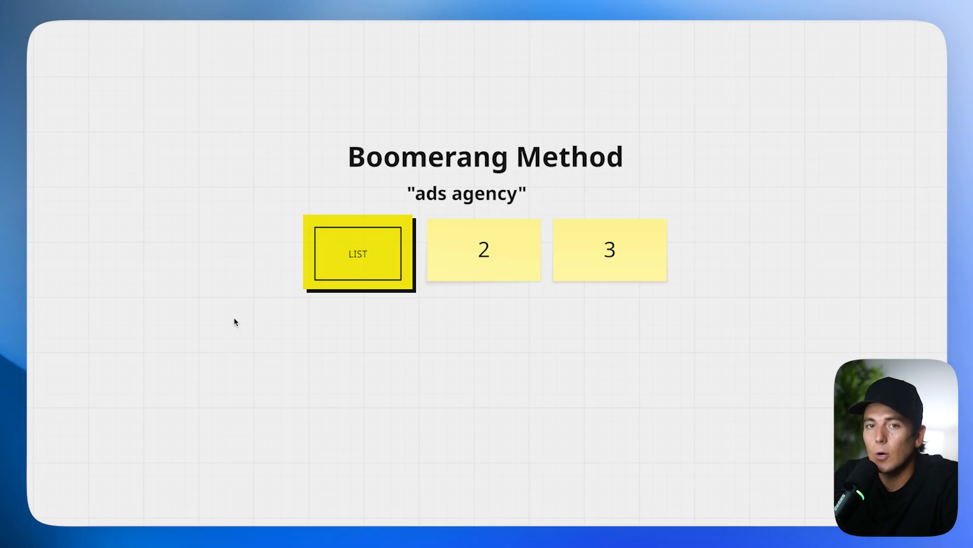
left_click(358, 254)
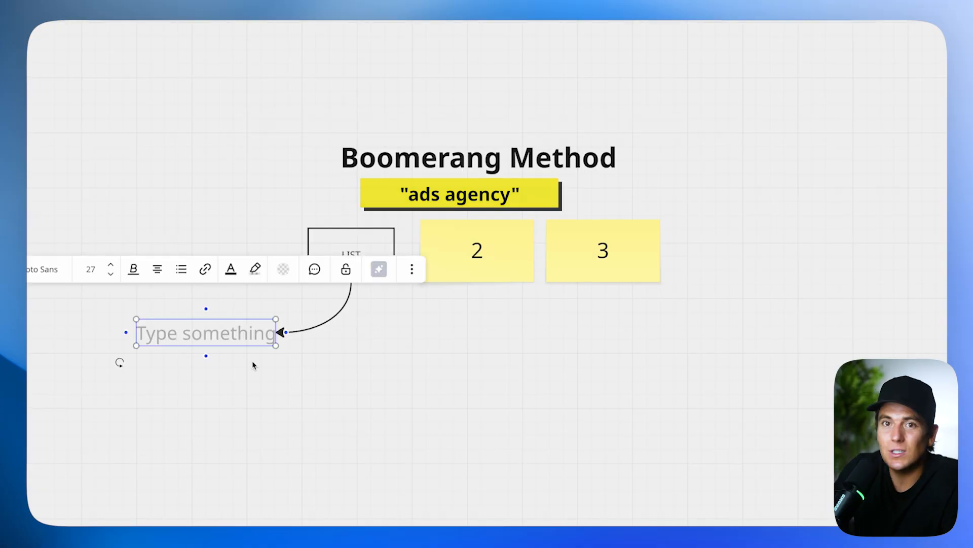
Label the two arrow ends "Dentists" and "Relevance, smaller lists"
type("Dentists")
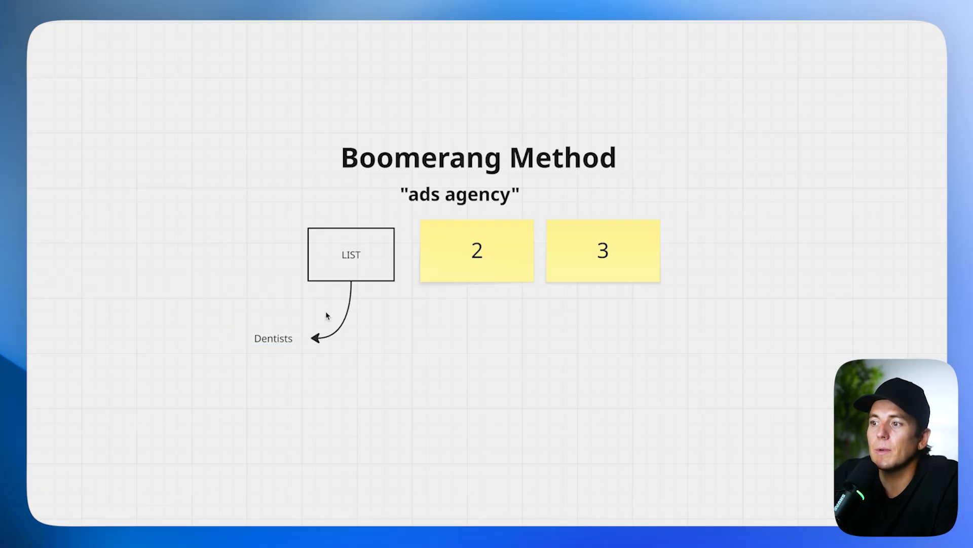
mouse_move(357, 277)
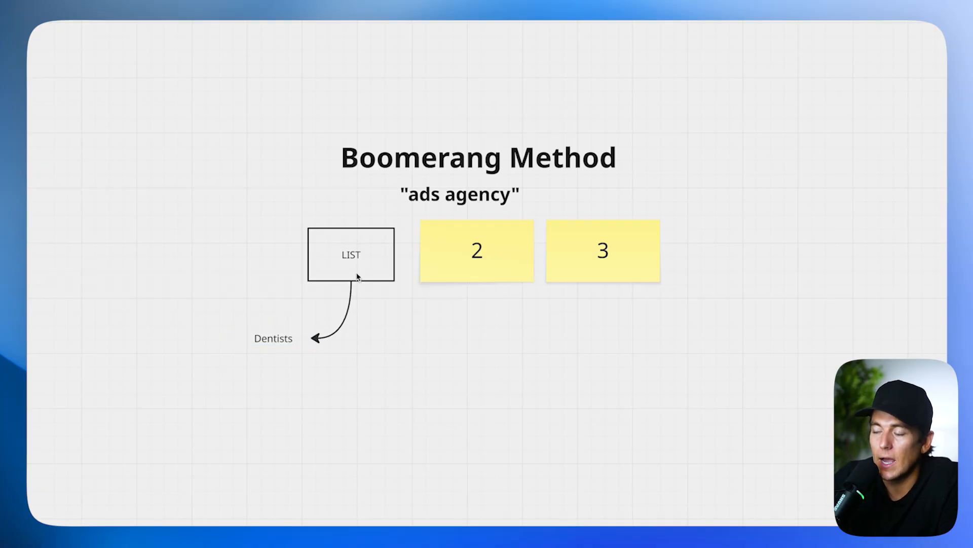
type("Relevance, small")
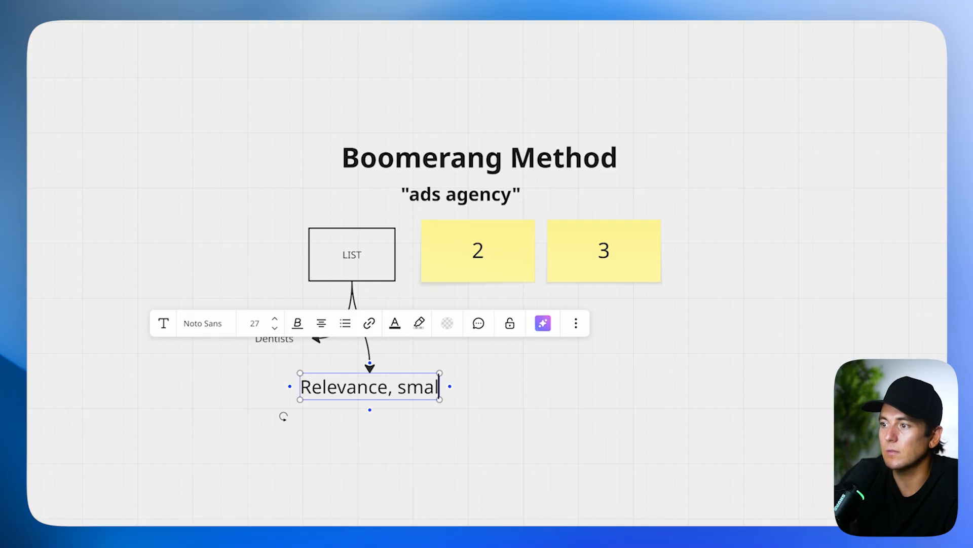
type("ler lists")
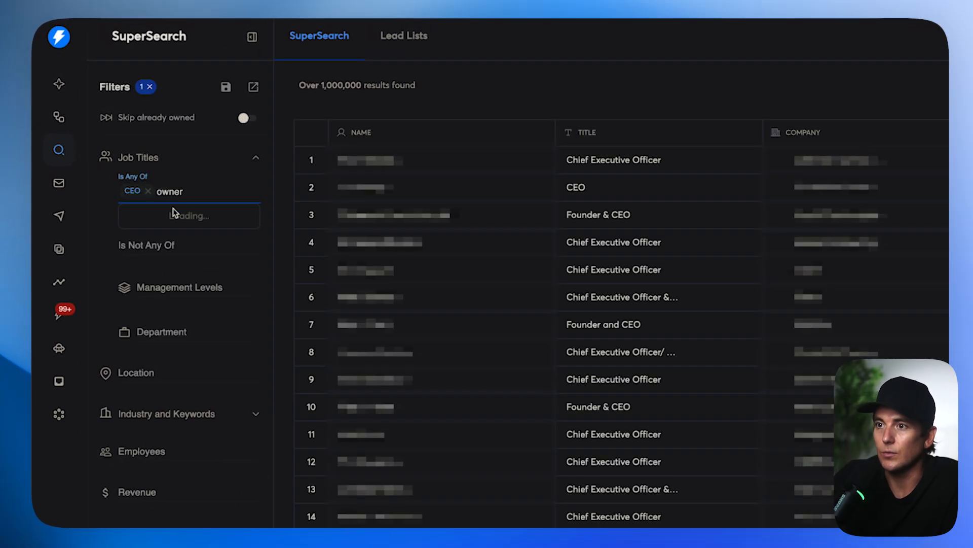
Add founder to the job-title filter and include the keyword dentist
type("founder")
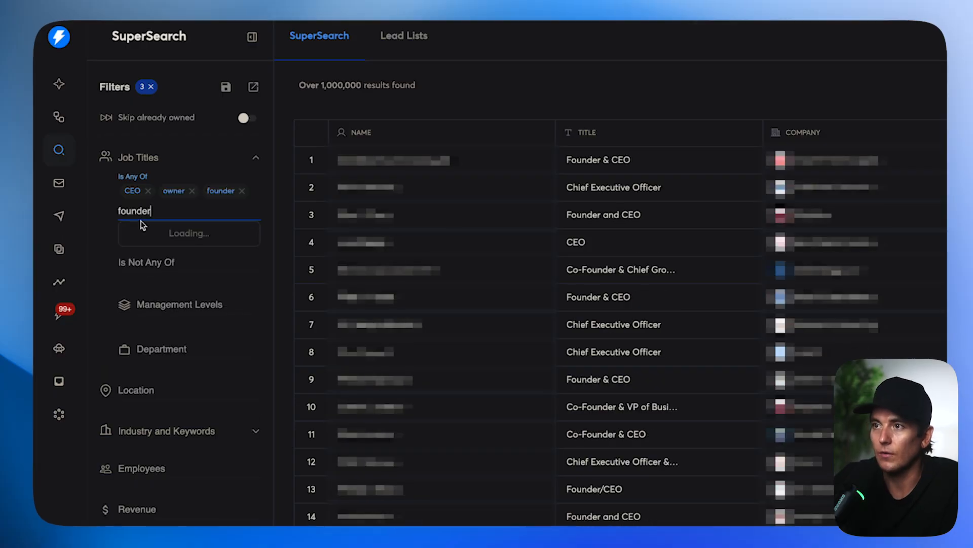
left_click(189, 233)
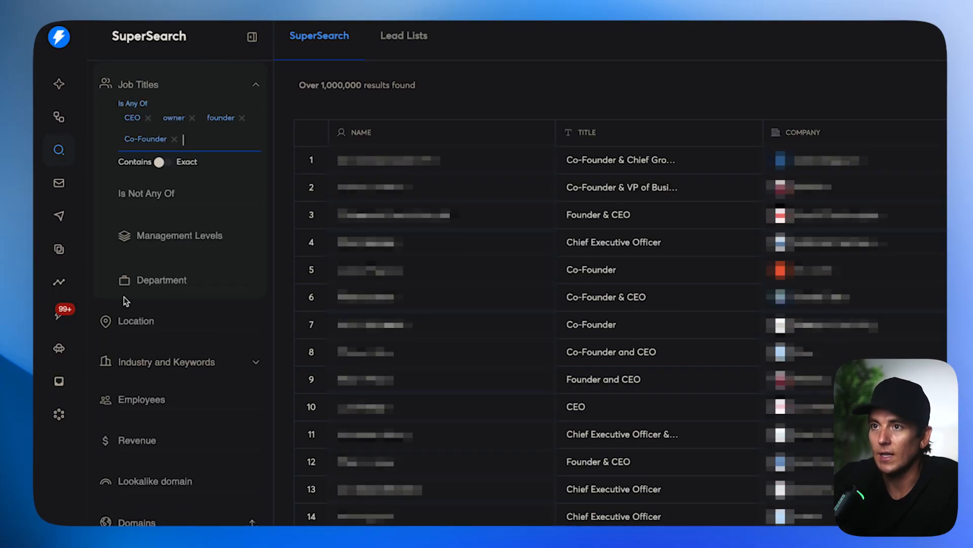
scroll("down", 3)
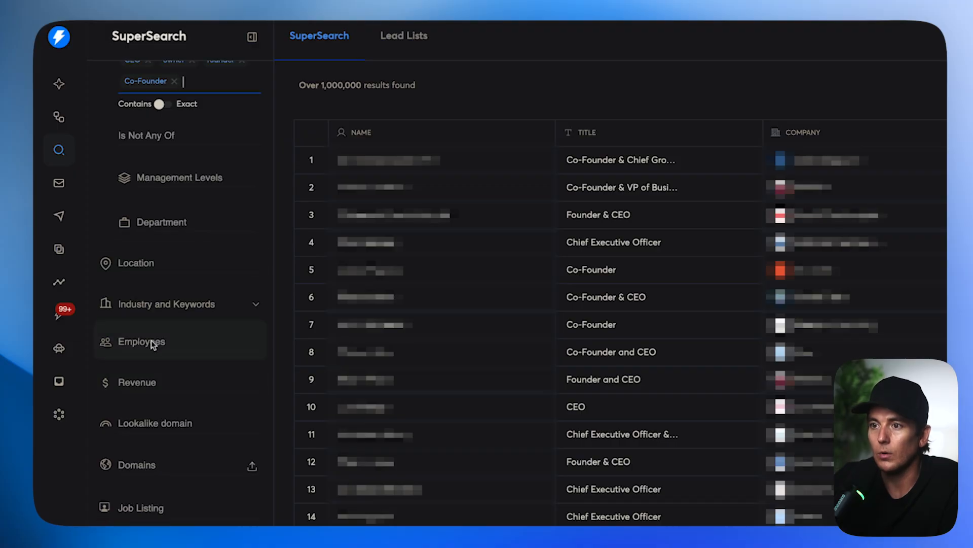
left_click(166, 303)
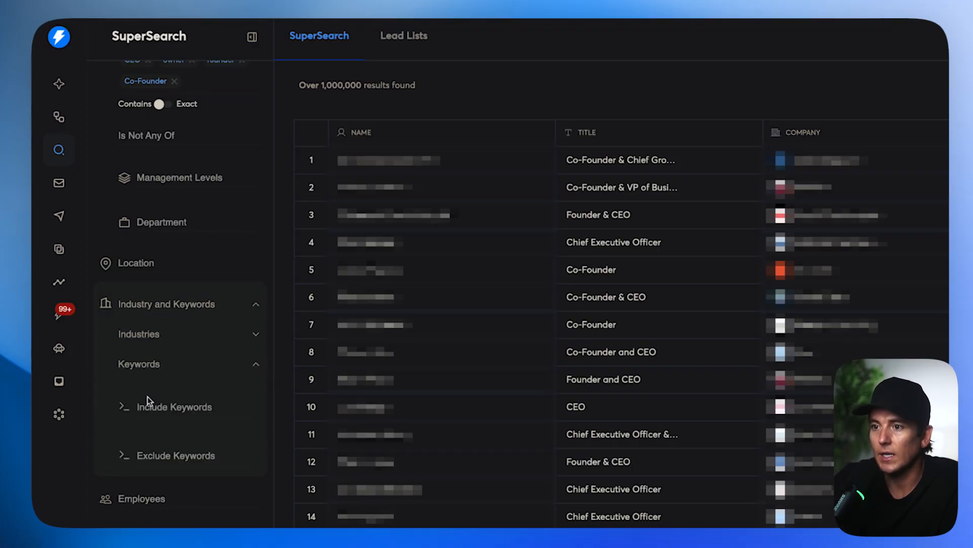
type("dentistry")
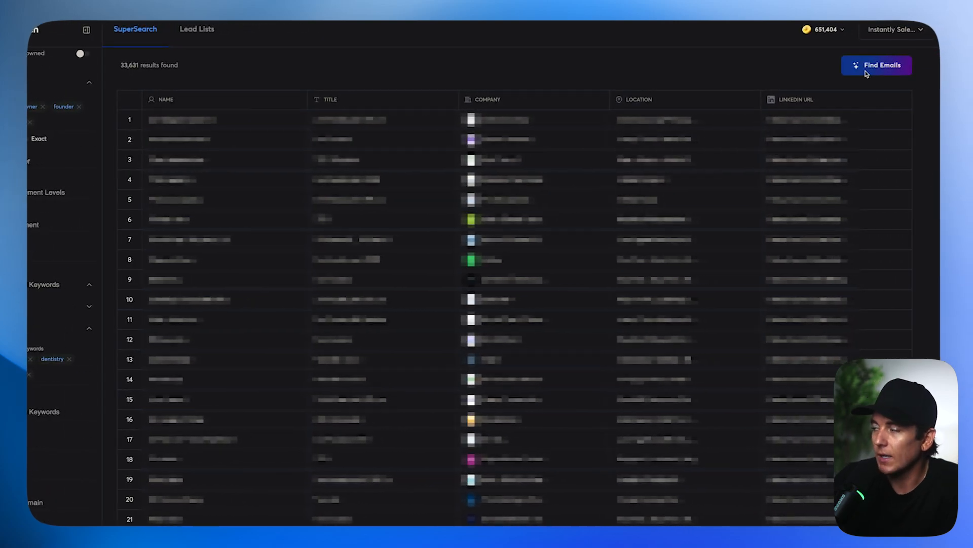
Find work emails with fully enriched profiles for the first 25 leads
left_click(876, 65)
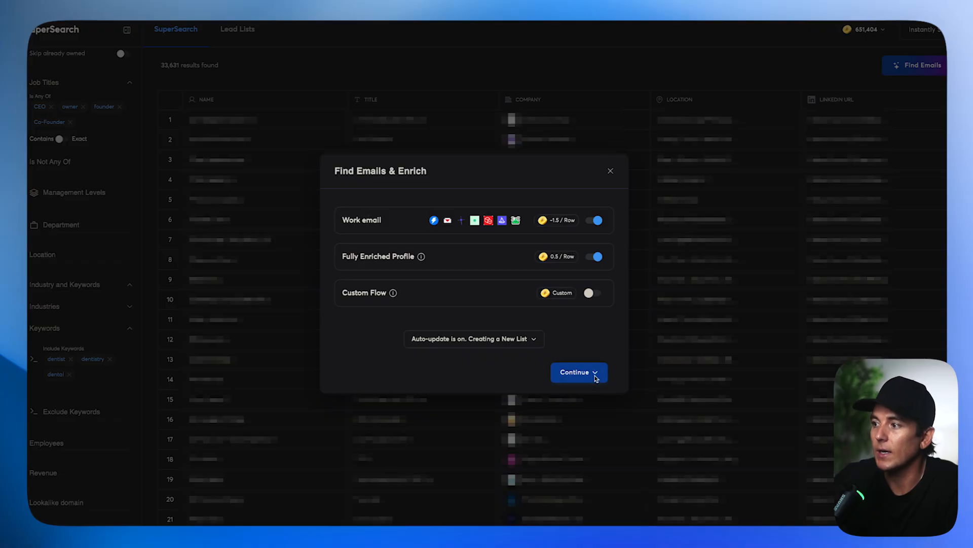
mouse_move(422, 257)
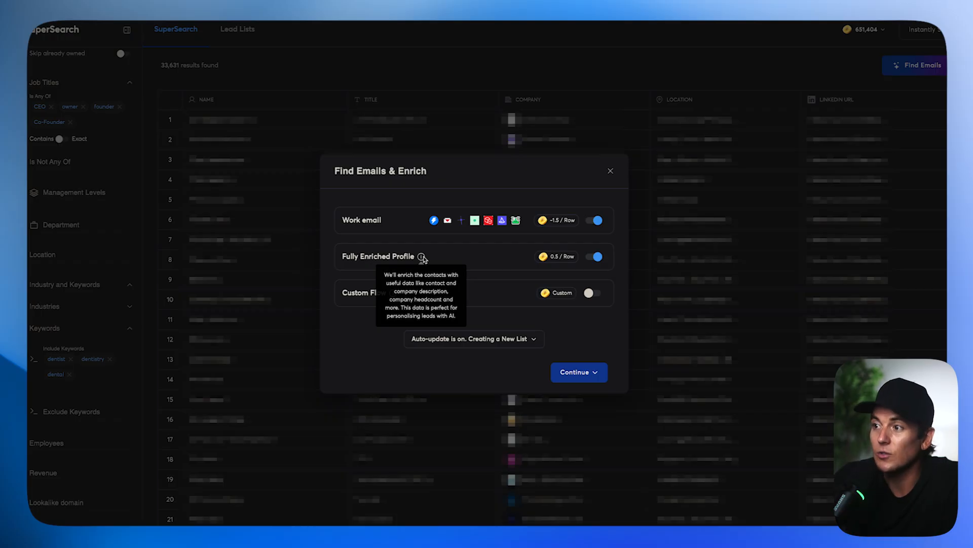
mouse_move(521, 224)
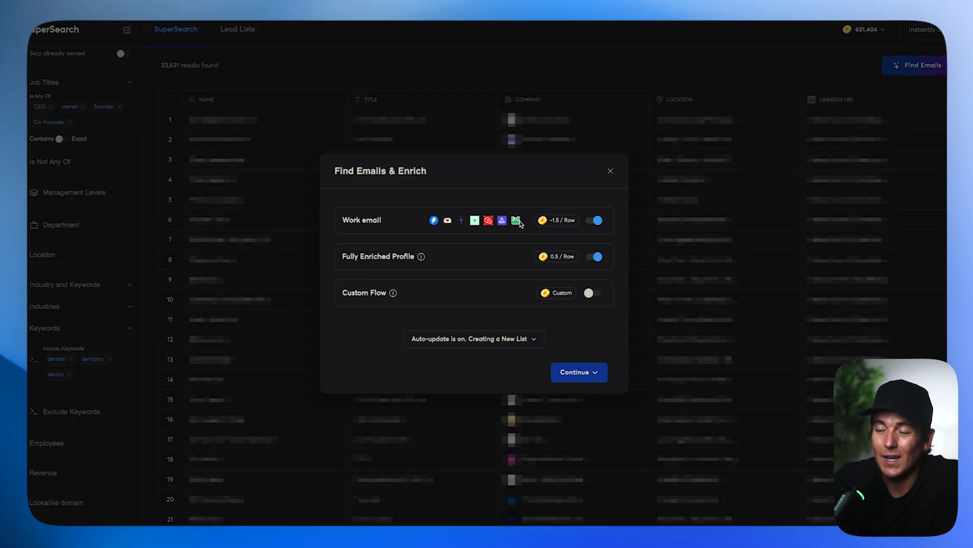
mouse_move(612, 355)
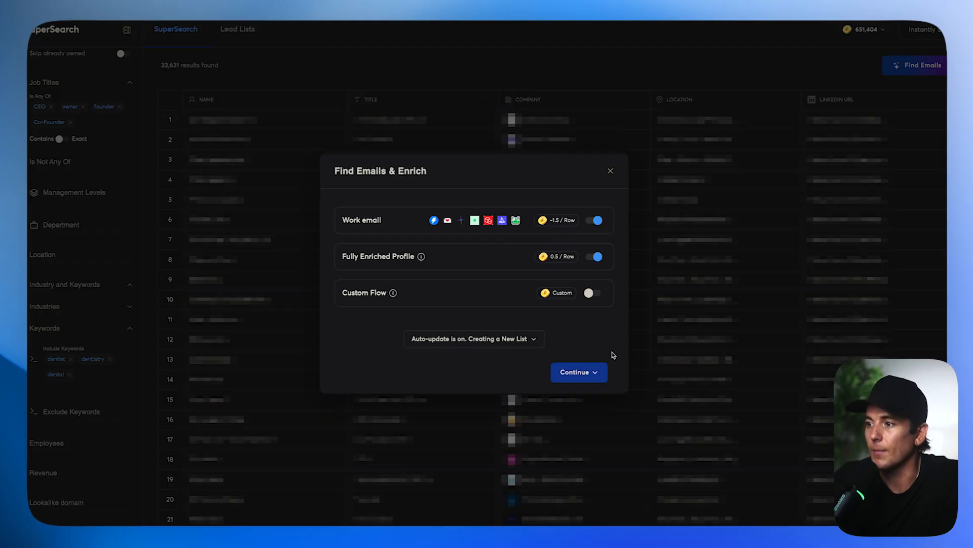
left_click(594, 372)
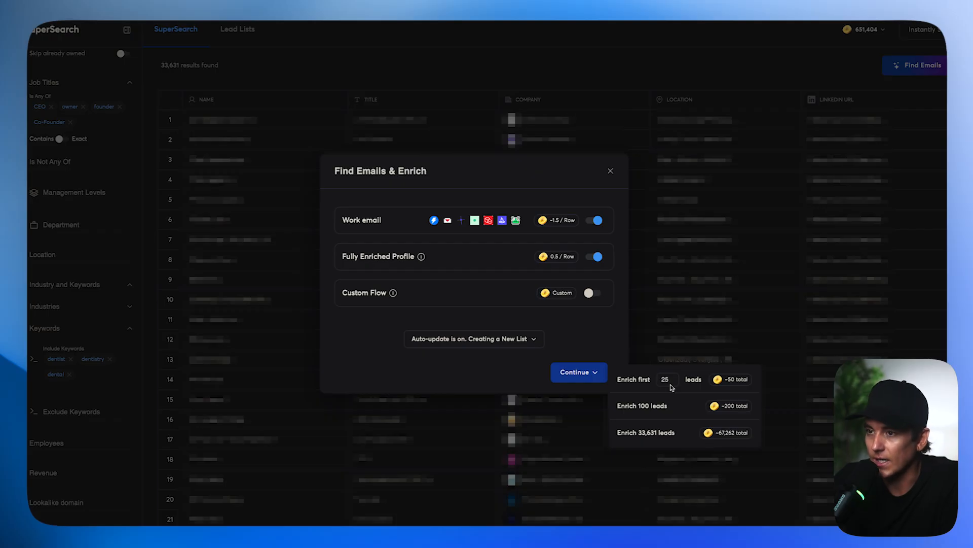
left_click(574, 372)
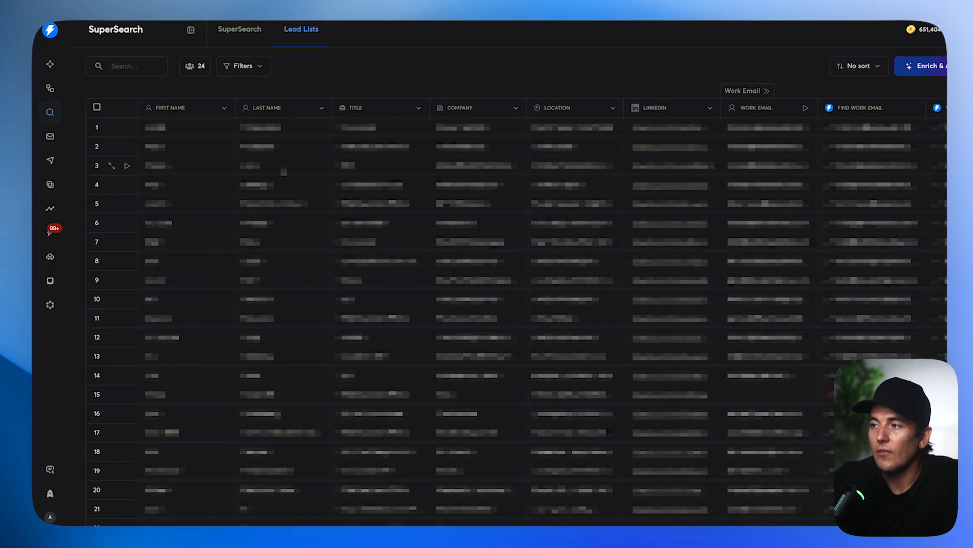
scroll("right", 3)
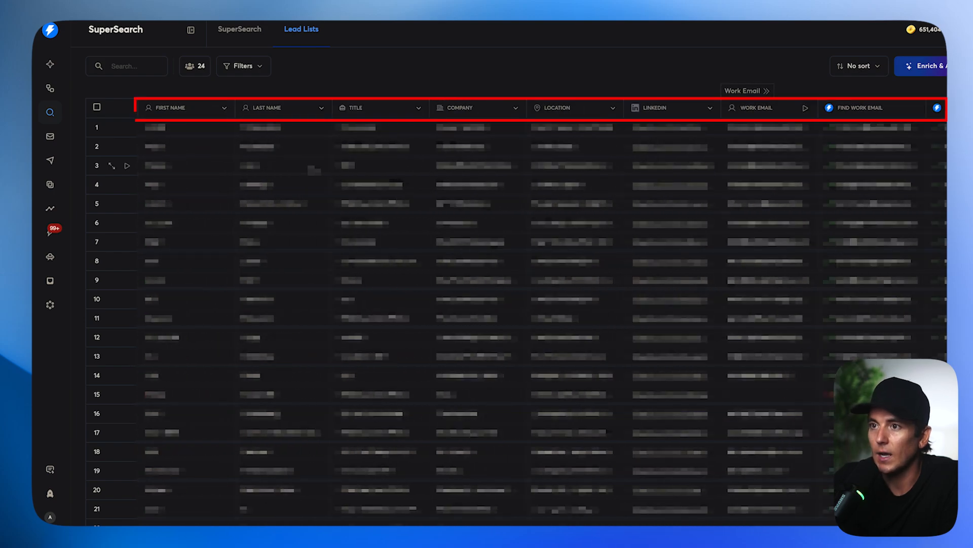
scroll("right", 3)
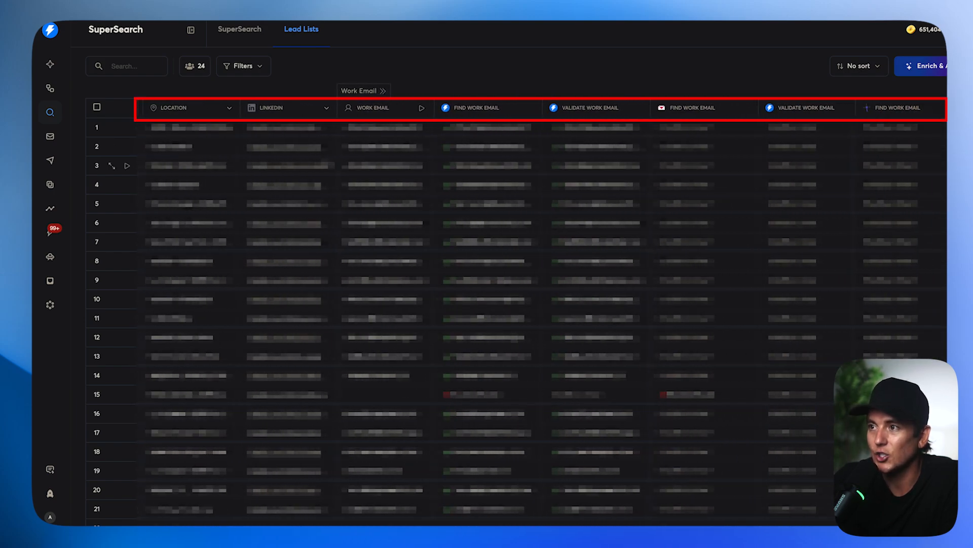
scroll("right", 3)
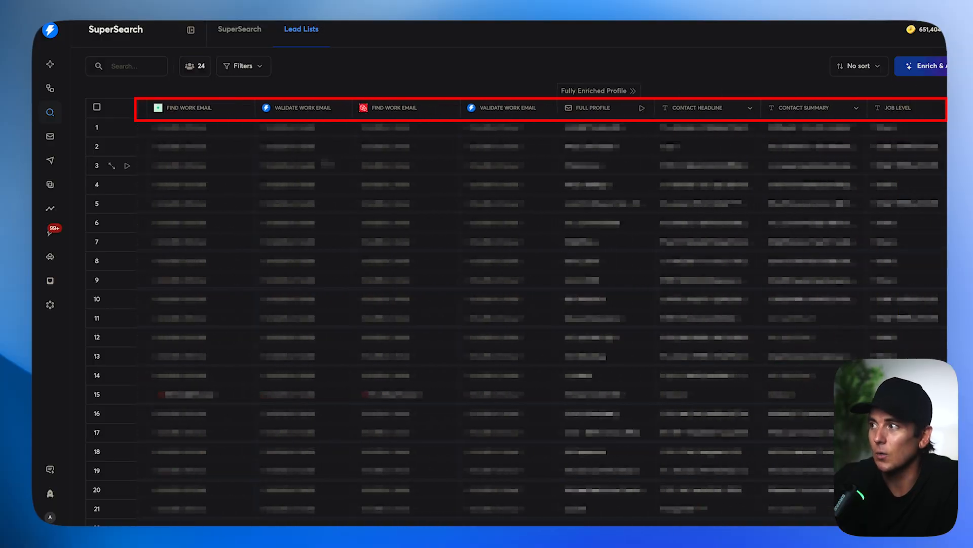
scroll("right", 3)
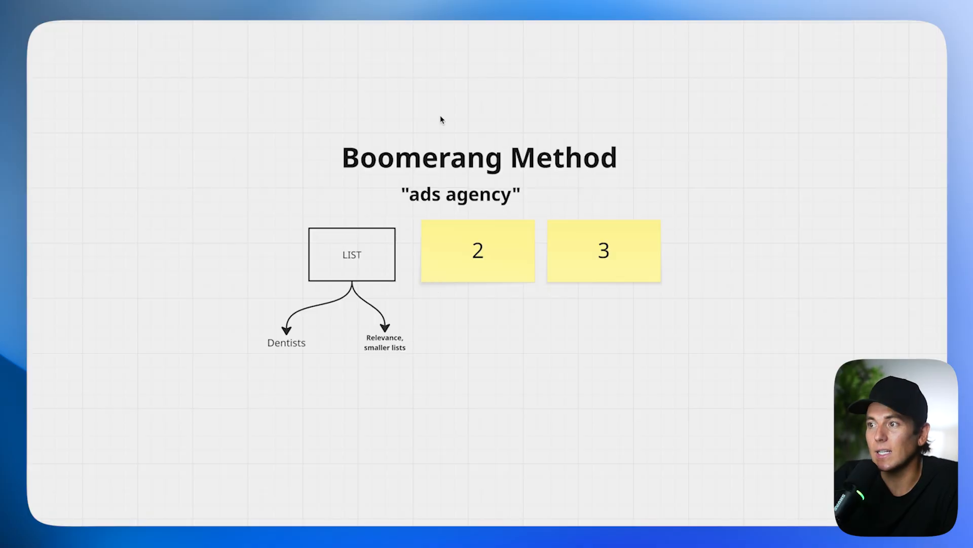
left_click(478, 250)
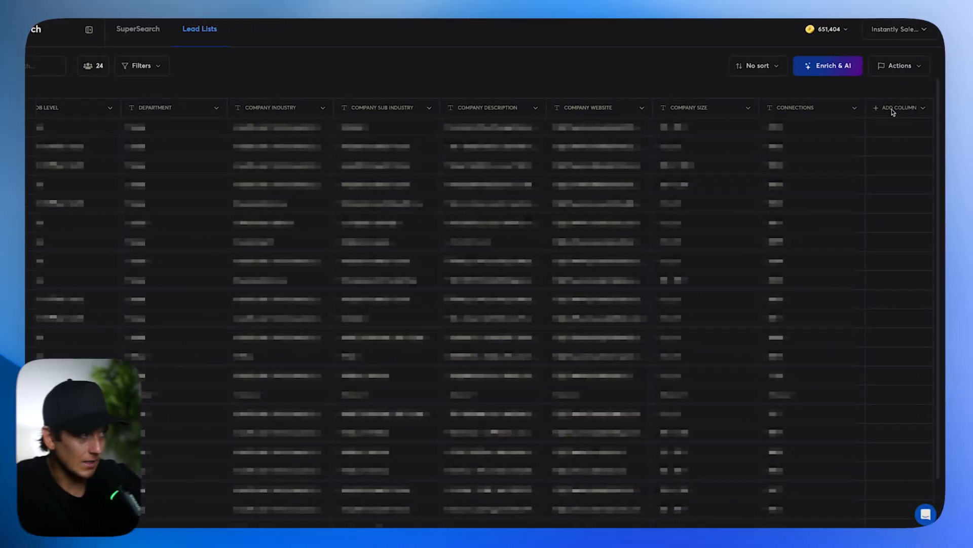
Add a Use AI column, start its prompt, then return to the full lead list
left_click(900, 107)
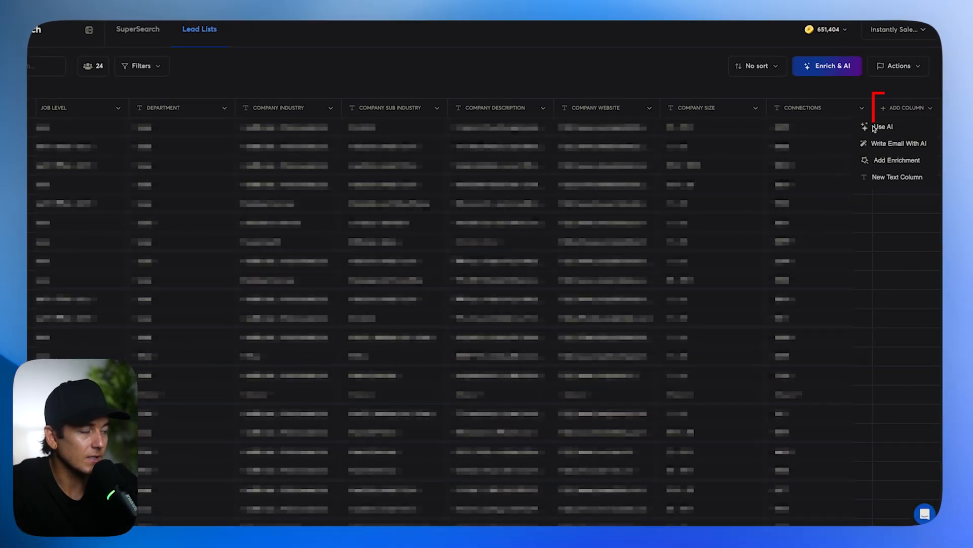
left_click(882, 126)
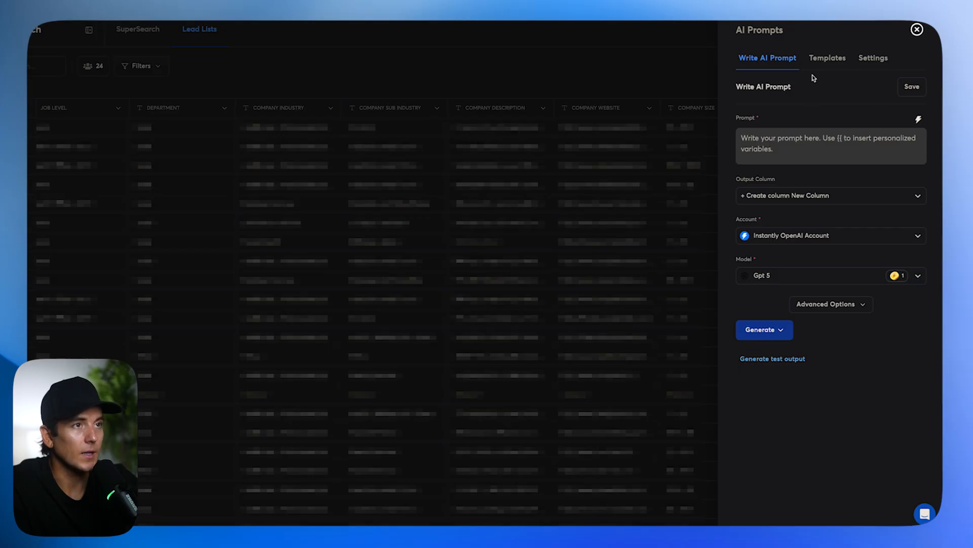
left_click(830, 146)
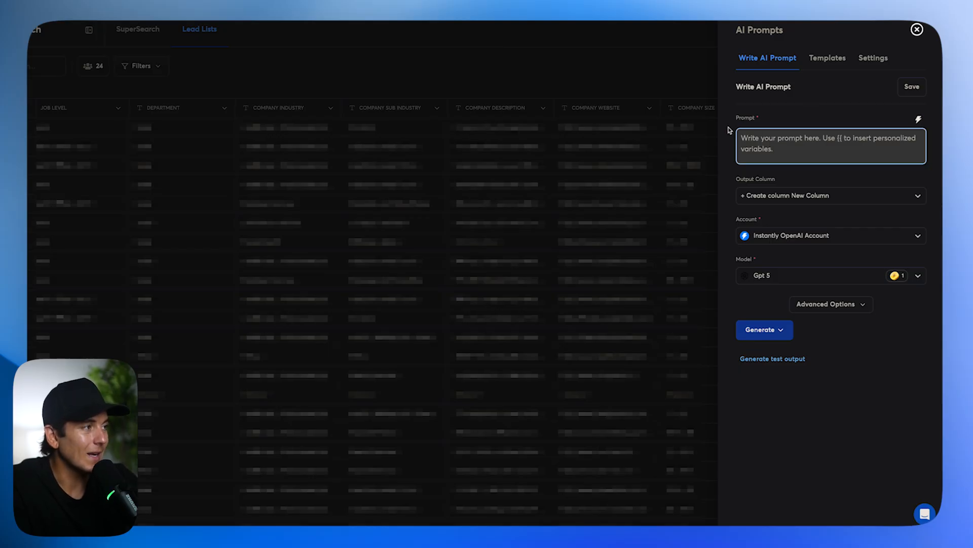
mouse_move(704, 154)
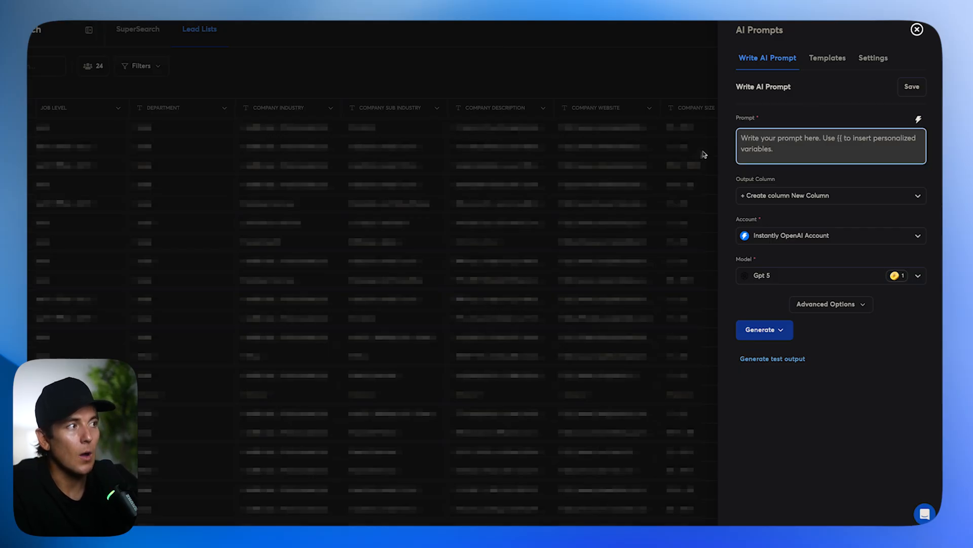
left_click(918, 30)
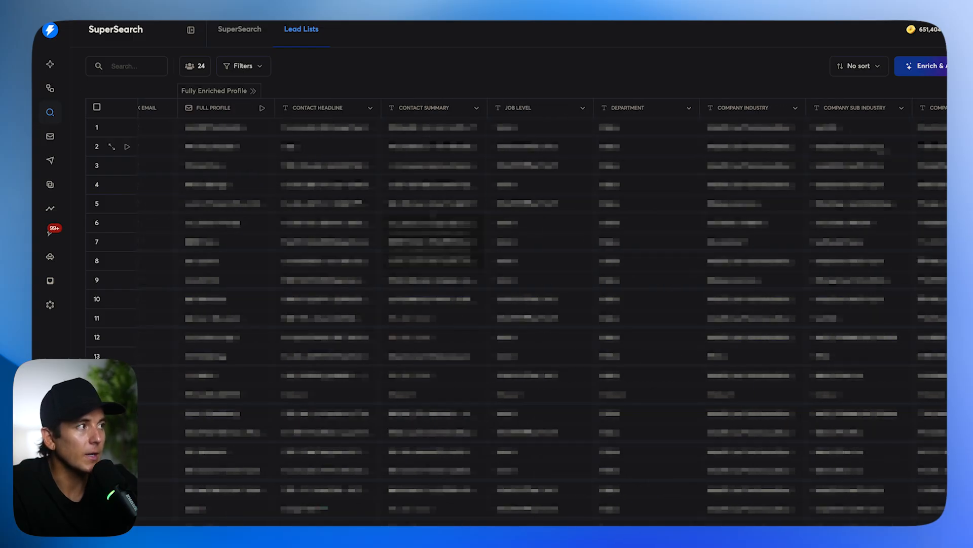
Scroll the list columns and choose AI Prompts from Enrich & AI
scroll("right", 3)
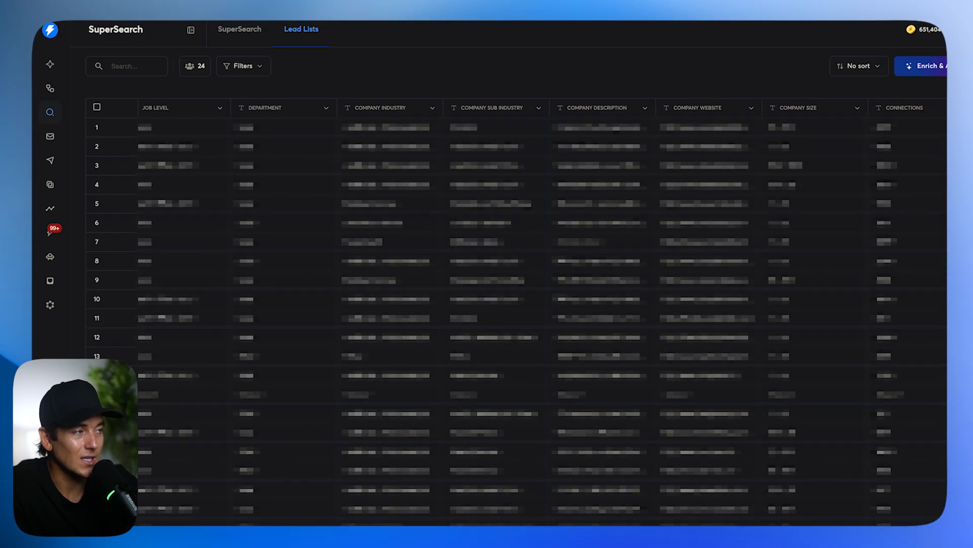
left_click(928, 66)
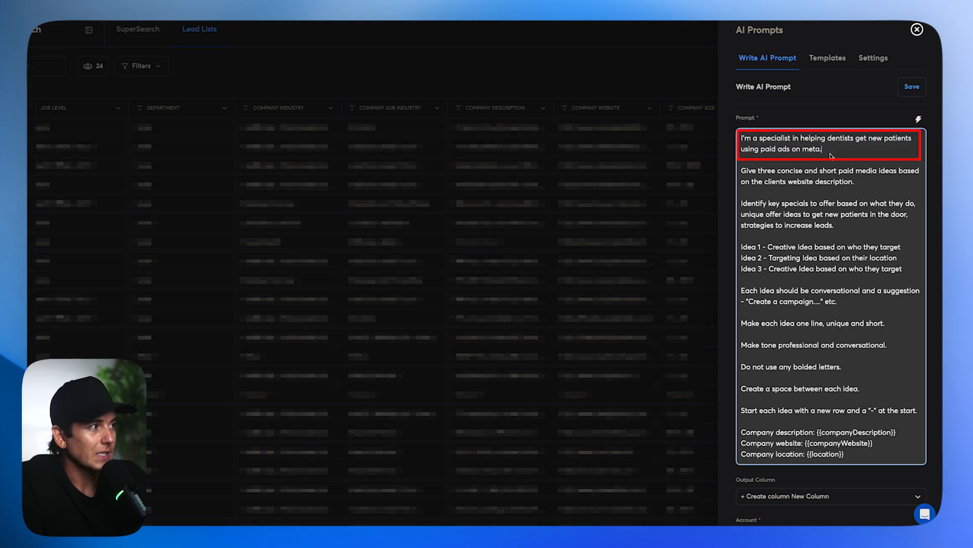
Enter the three-ad-ideas prompt using {{companyDescription}}, {{companyWebsite}} and {{location}}
left_click(829, 148)
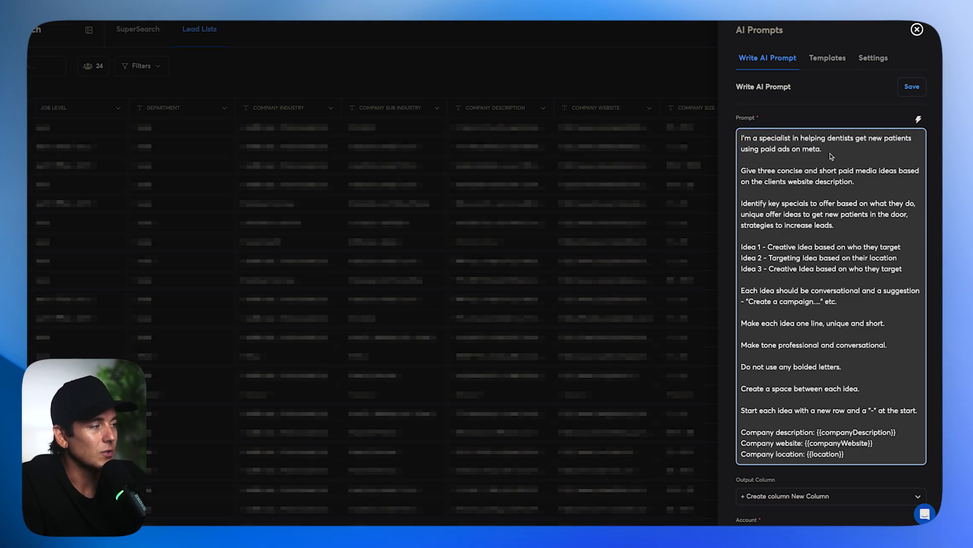
double_click(831, 175)
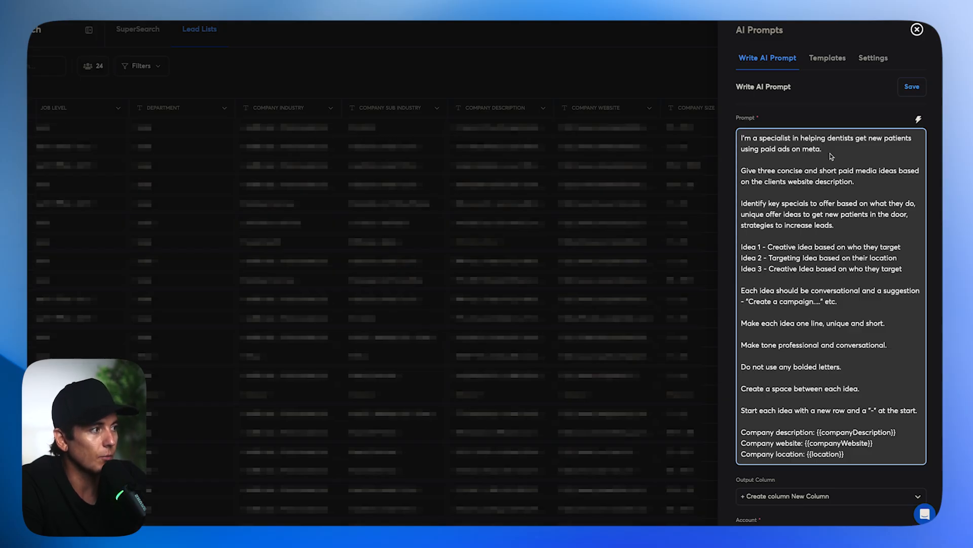
scroll("down", 3)
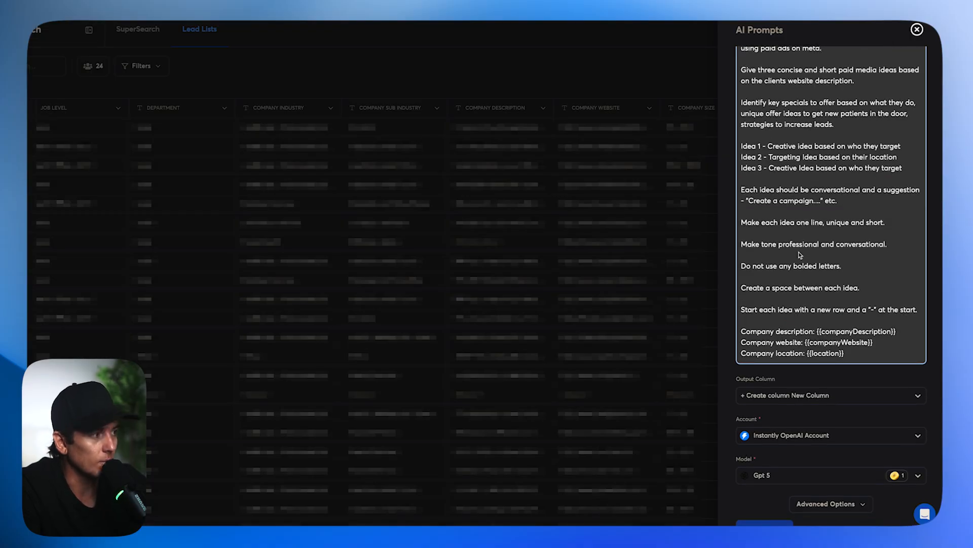
scroll("down", 3)
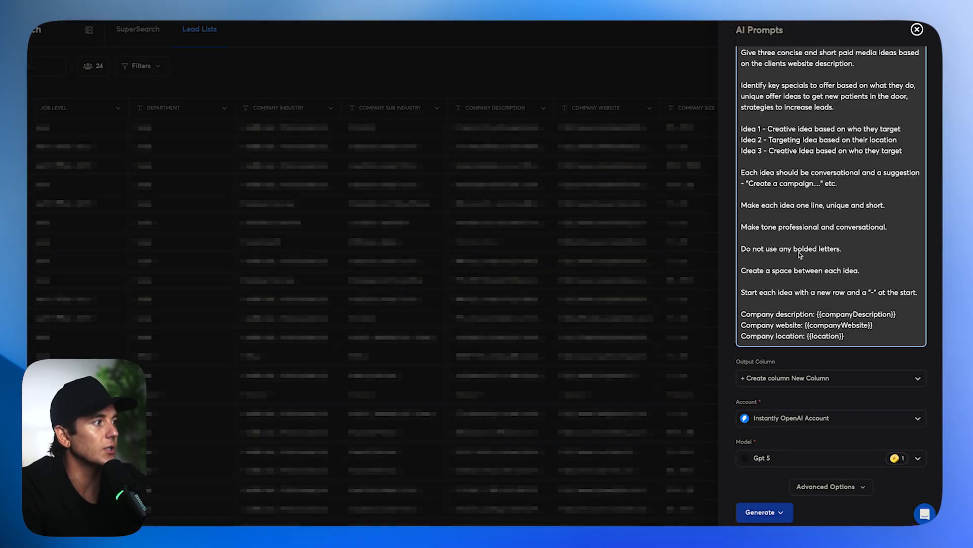
scroll("down", 3)
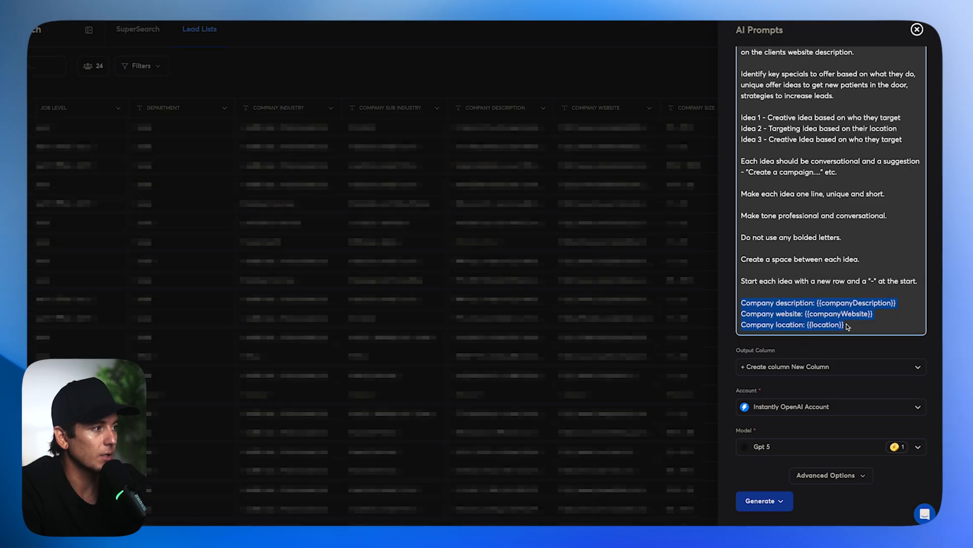
Create the 'AI 3 Ideas' output column and run a test generation
left_click(829, 358)
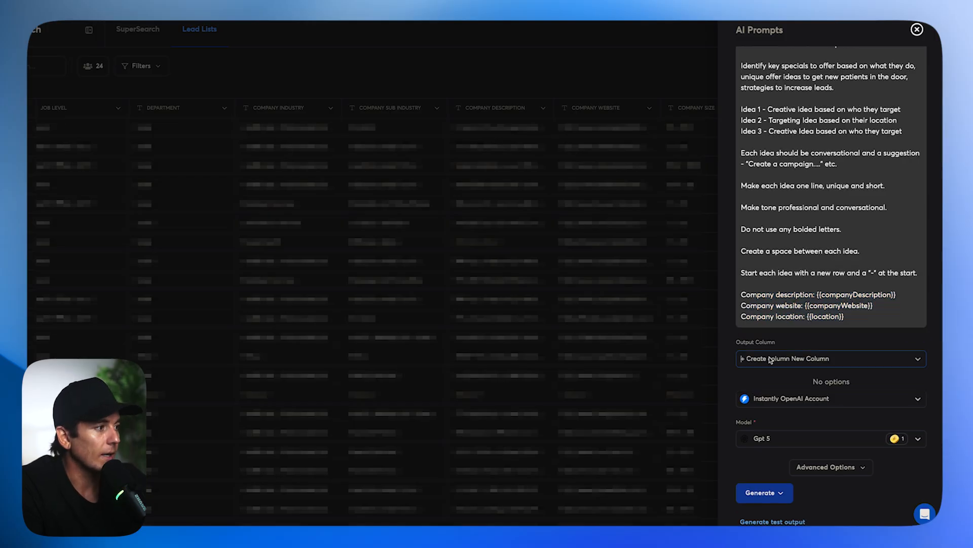
left_click(831, 358)
type("\"AI 3 Ideas\"")
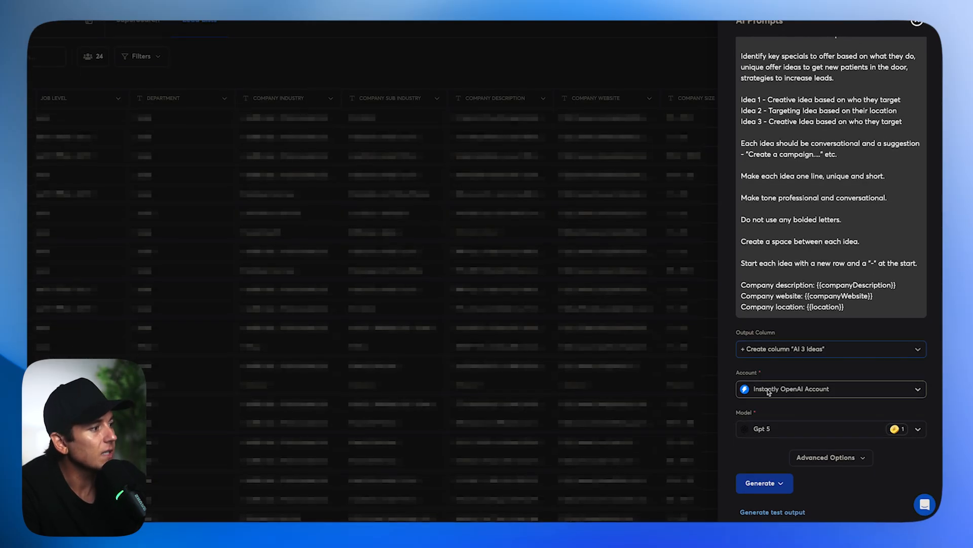
left_click(773, 511)
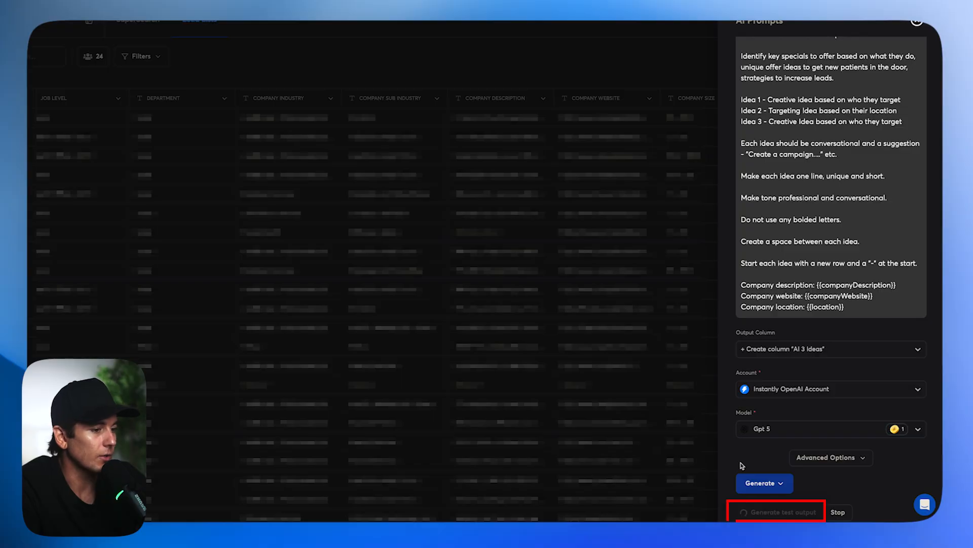
Read the three generated test ideas for the sample dental lead
left_click(777, 512)
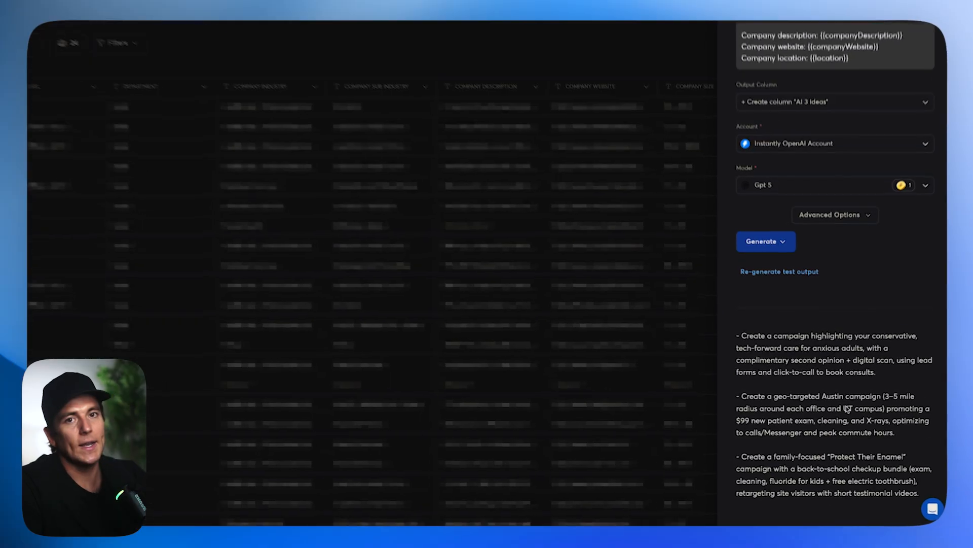
scroll("down", 3)
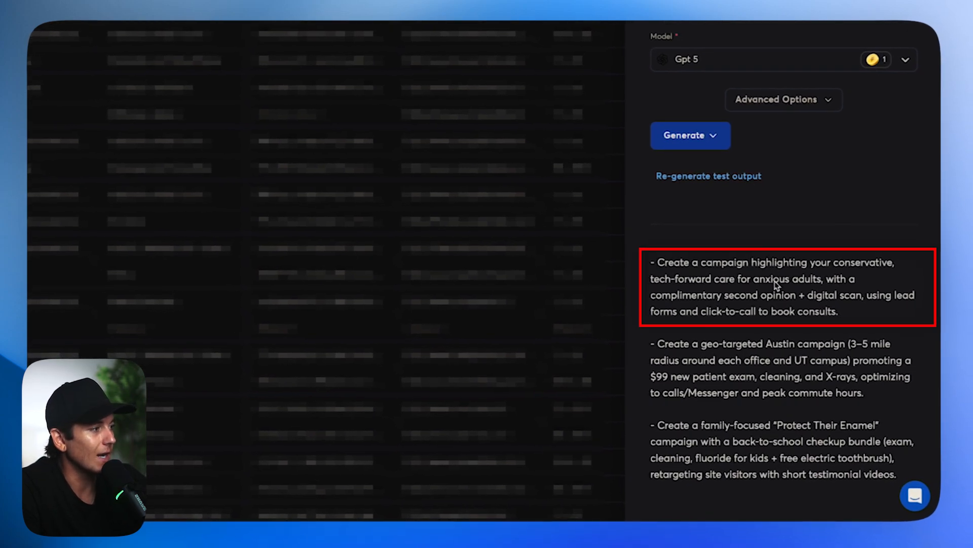
mouse_move(756, 303)
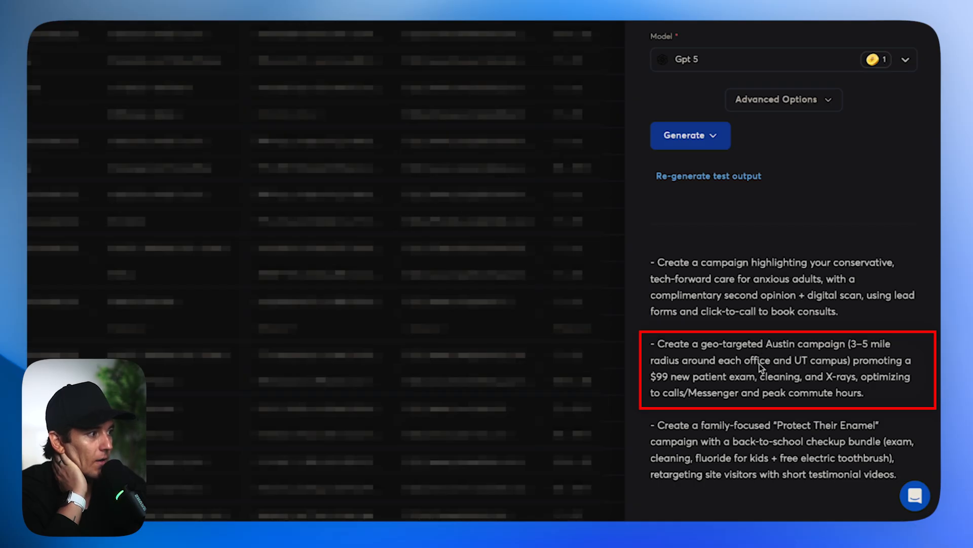
mouse_move(821, 369)
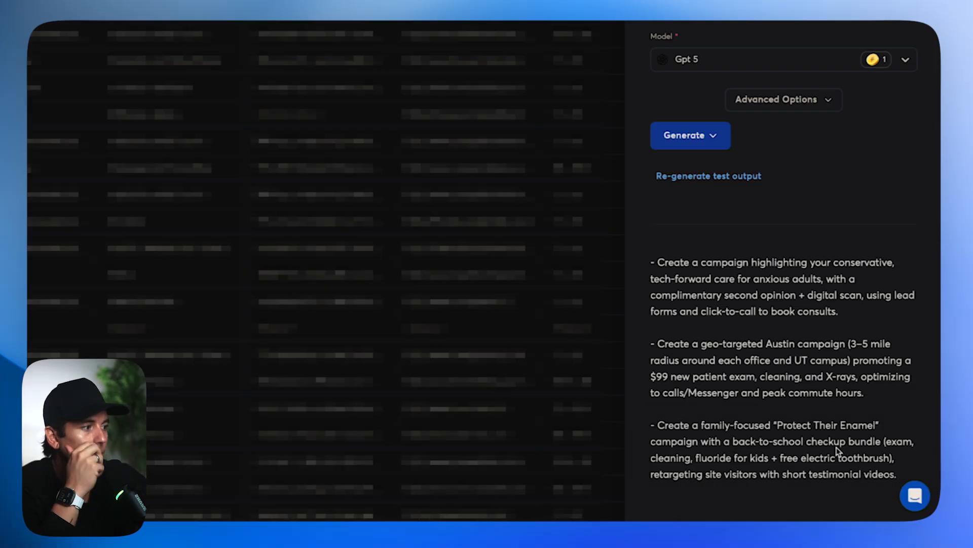
Switch to the Instantly Anthropic Account (Claude 3.7 Sonnet) and generate ideas for every lead
left_click(830, 162)
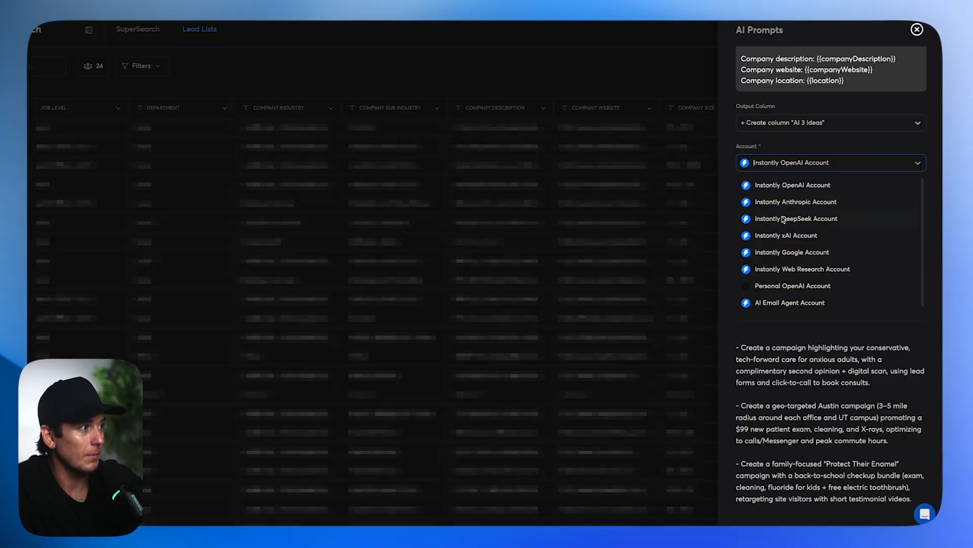
left_click(797, 201)
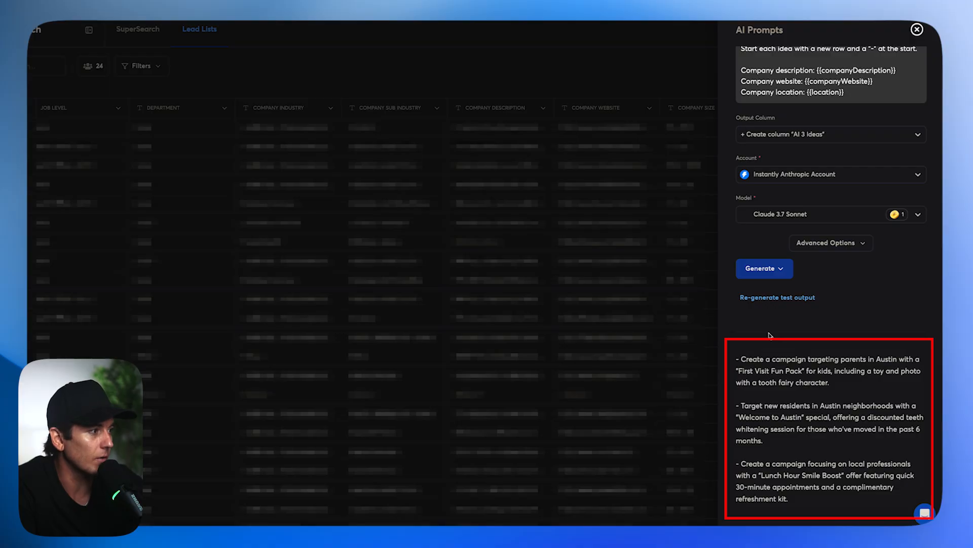
scroll("up", 3)
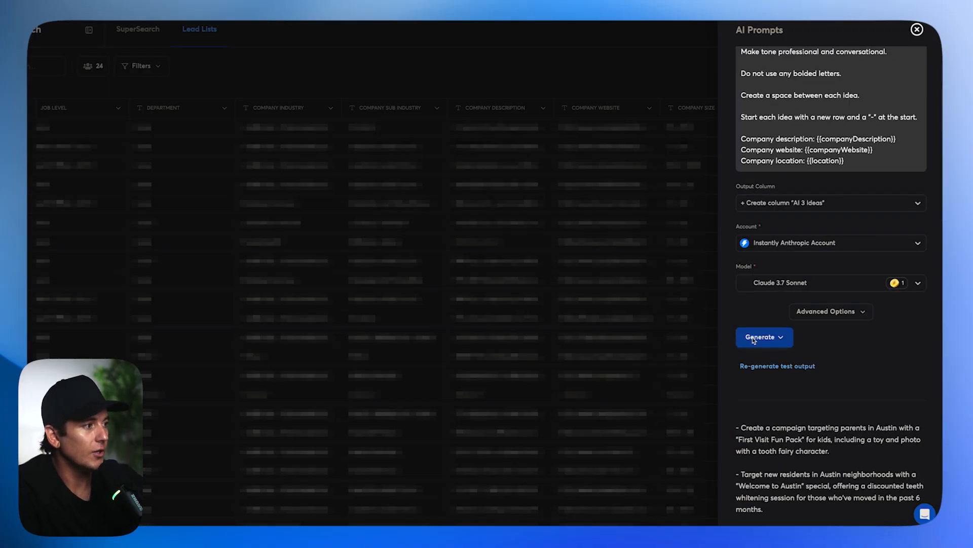
left_click(760, 337)
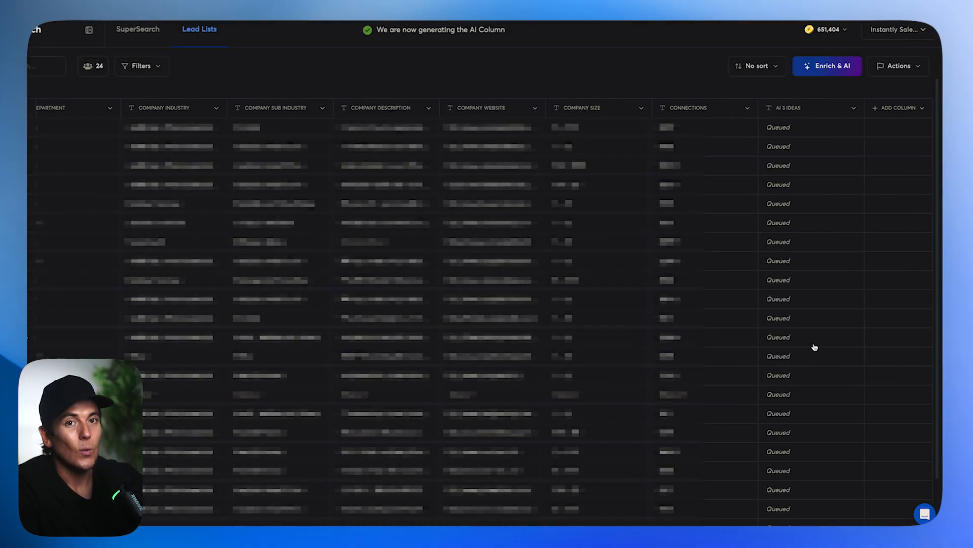
Check the populated AI 3 Ideas column, then go to the Campaigns page
scroll("up", 3)
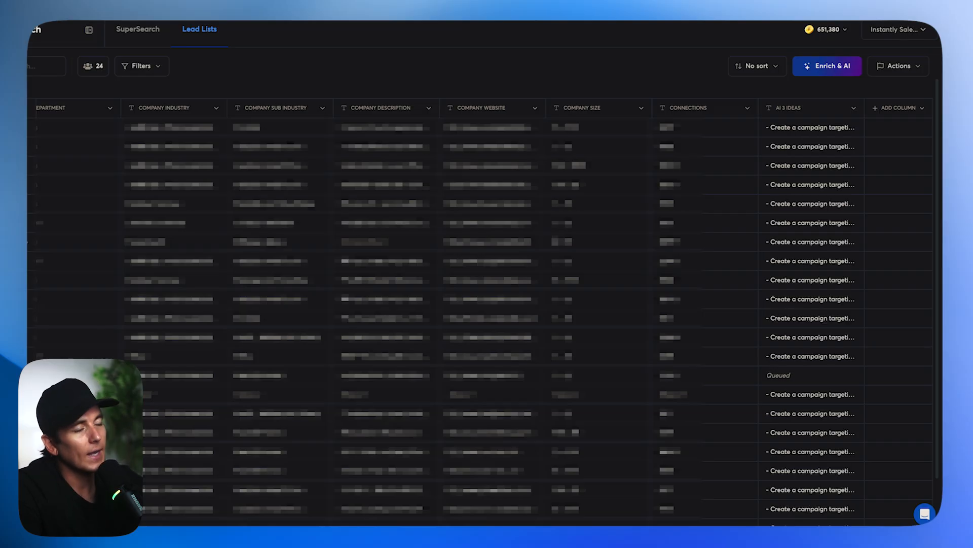
mouse_move(800, 172)
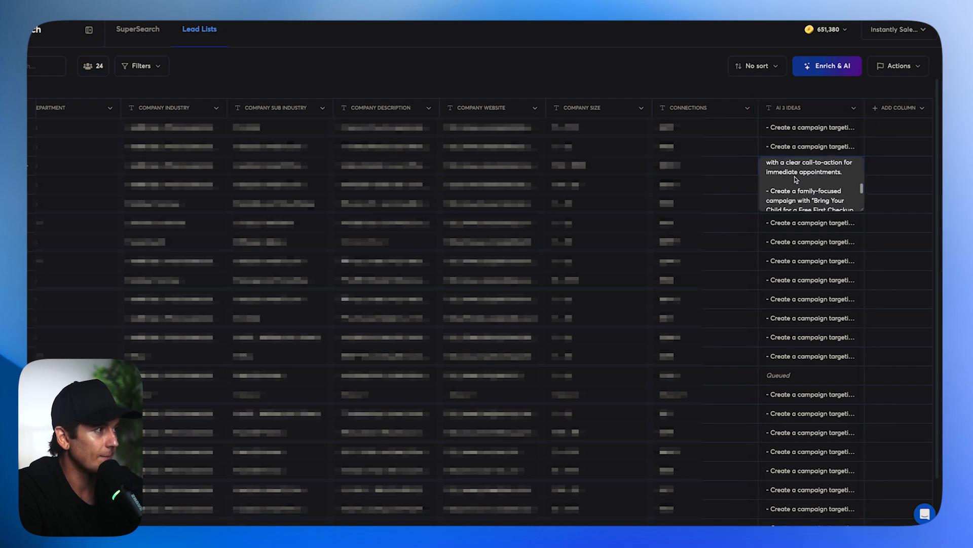
scroll("down", 3)
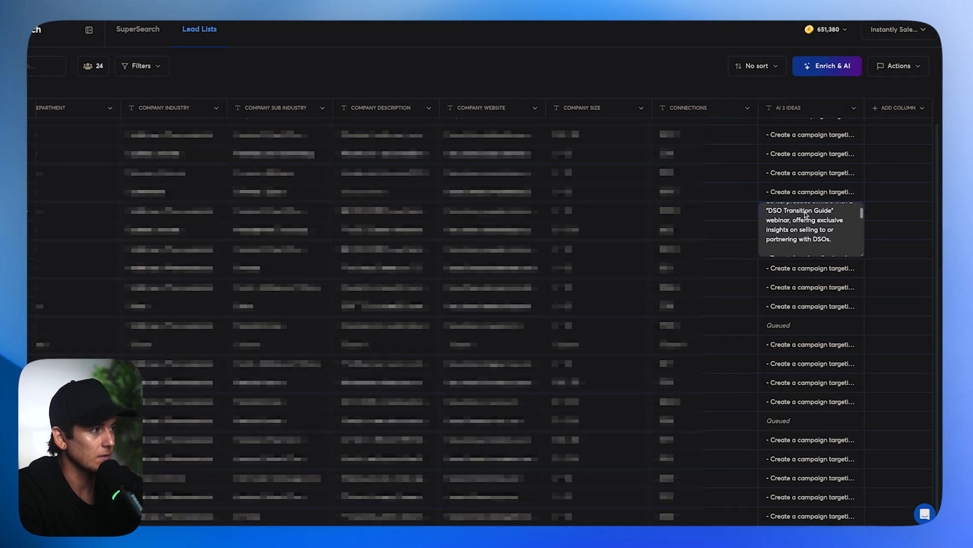
left_click(50, 159)
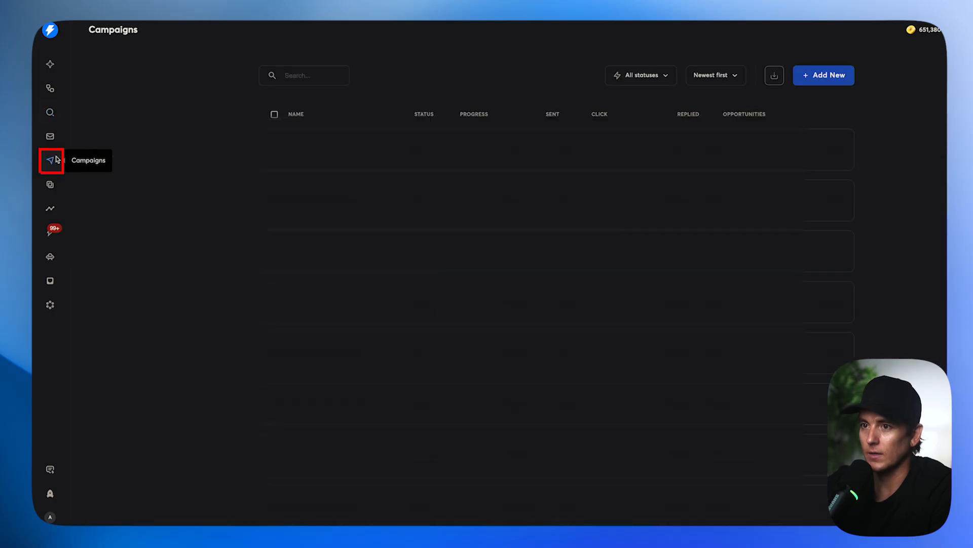
Create a new campaign named 'Dentist Test - 3 Ideas'
left_click(823, 75)
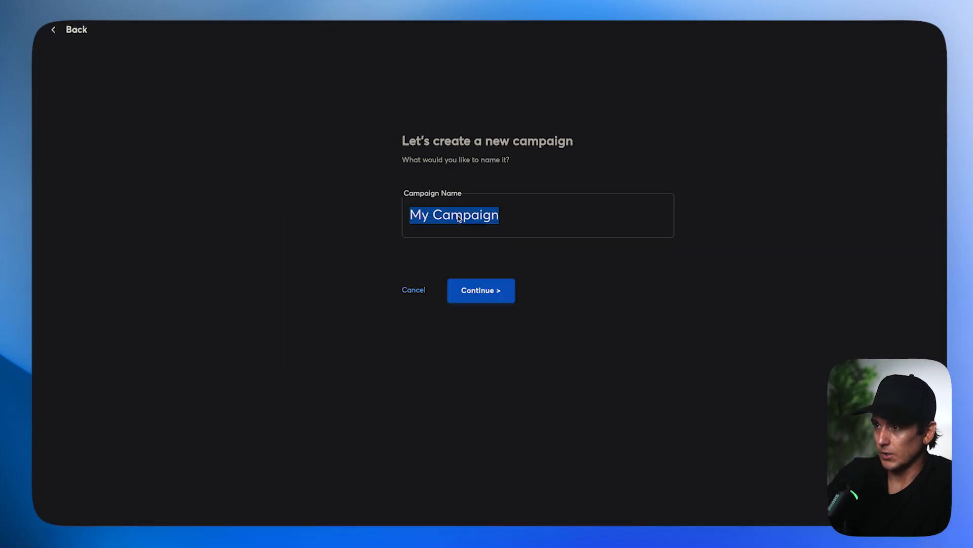
type("Dentist Test -")
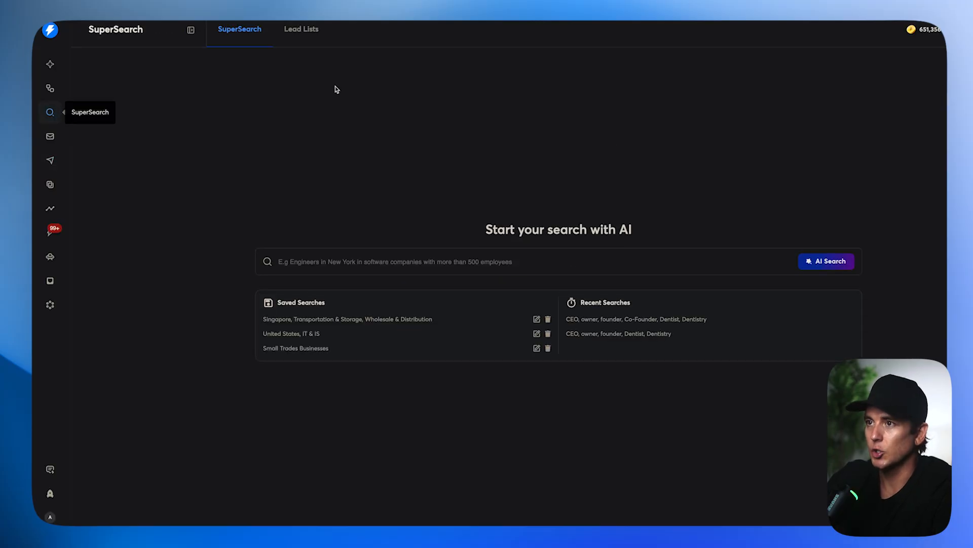
From SuperSearch lead lists, copy the enriched dentist leads into the new campaign
left_click(302, 29)
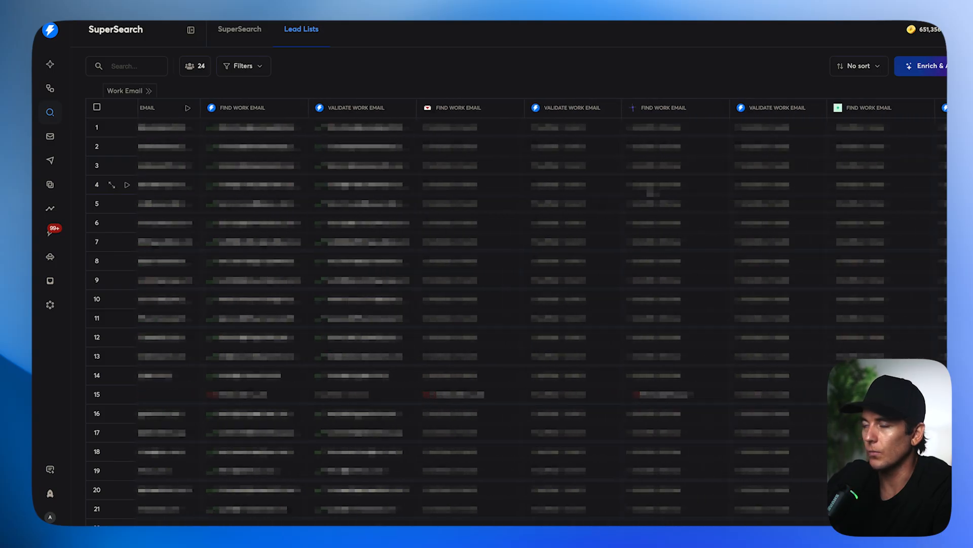
left_click(901, 66)
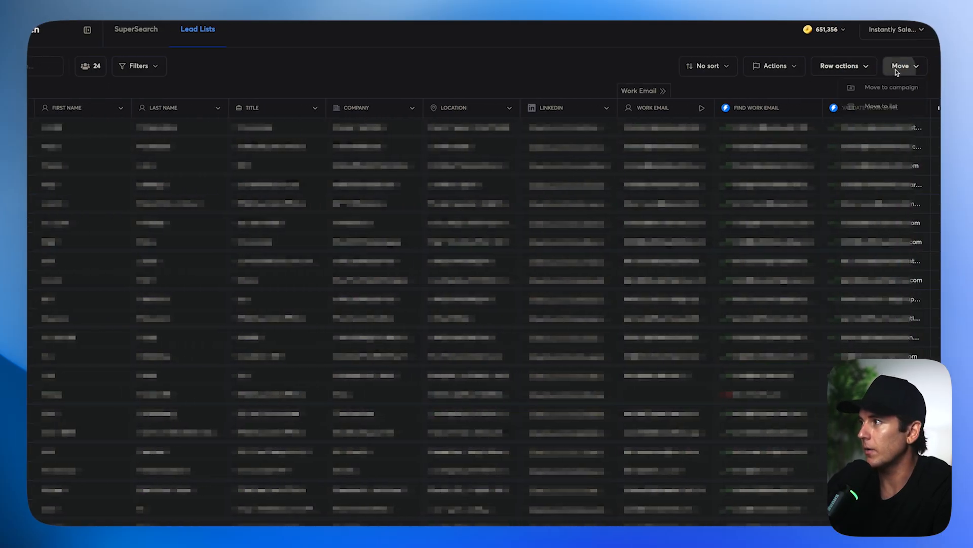
left_click(892, 87)
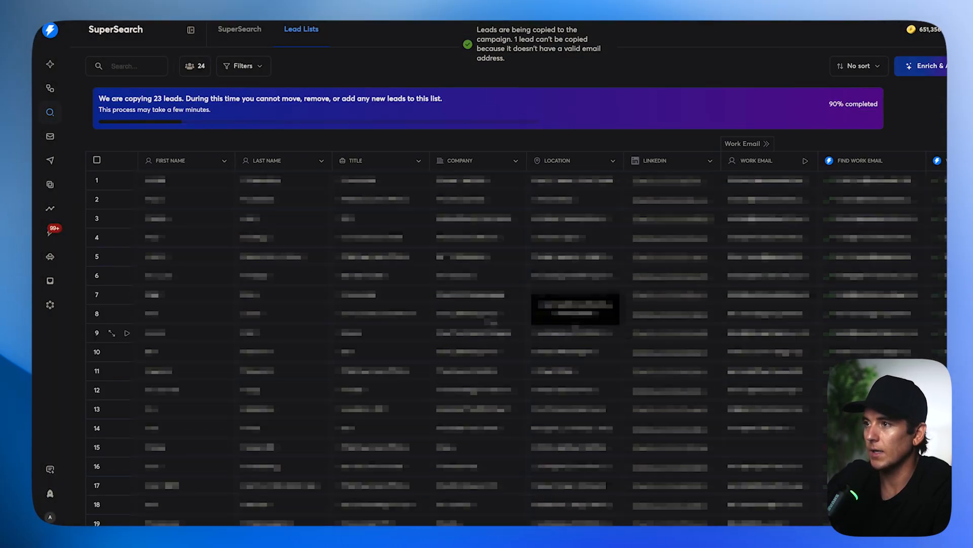
Return to Campaigns and open the Dentist Test - 3 Ideas campaign
left_click(49, 160)
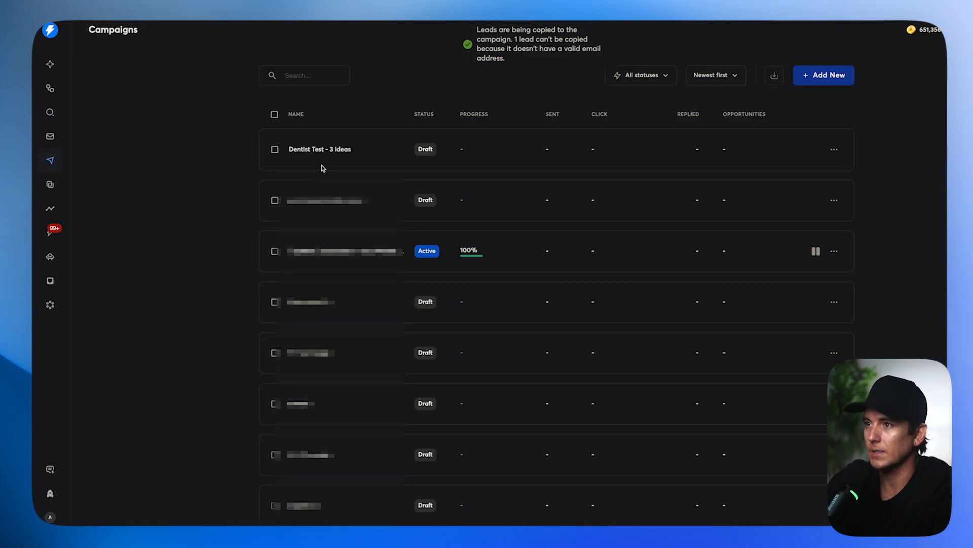
left_click(319, 149)
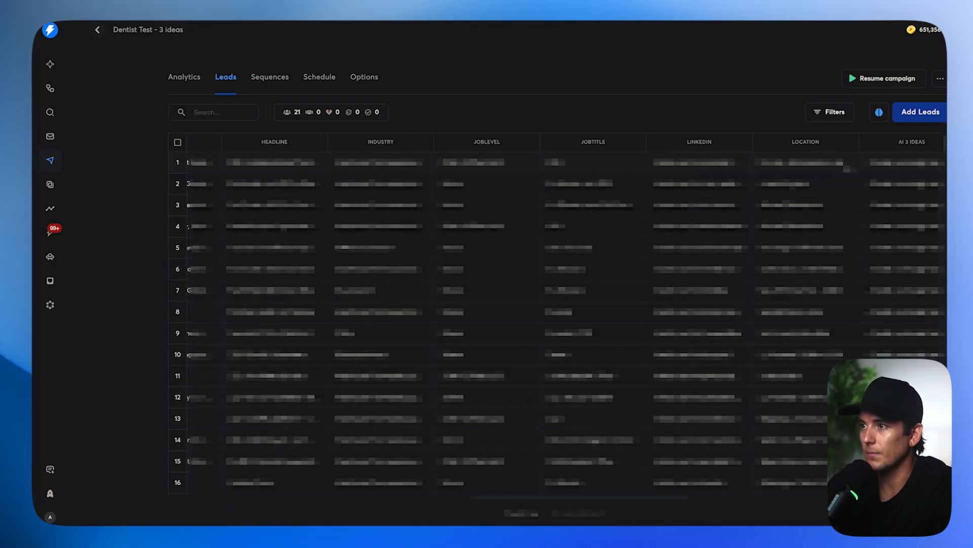
Check the AI 3 Ideas column in the Leads table, then switch to Sequences
scroll("right", 3)
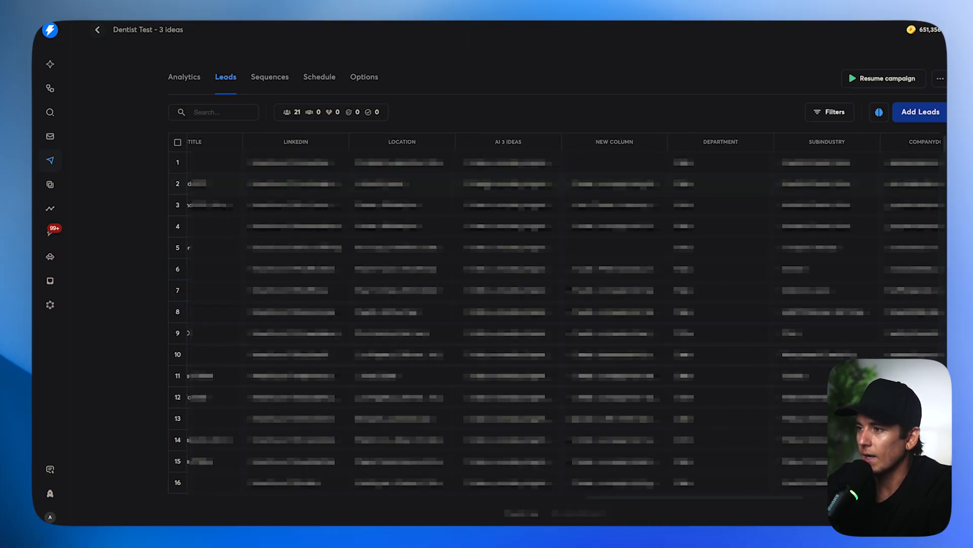
left_click(270, 76)
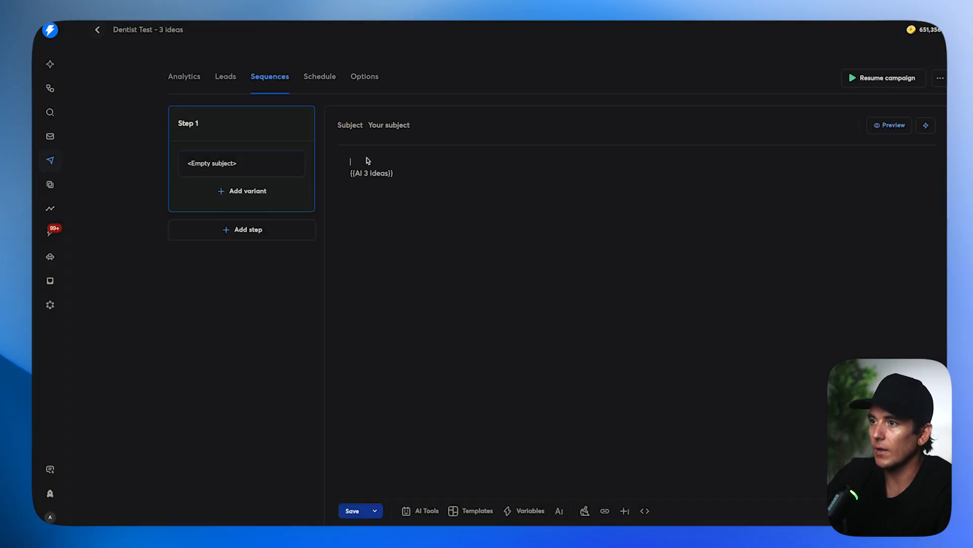
Write 'Hi {{firstName}},' and an ideas intro above {{AI 3 Ideas}}, then preview the email
type("Hi {{firstName")
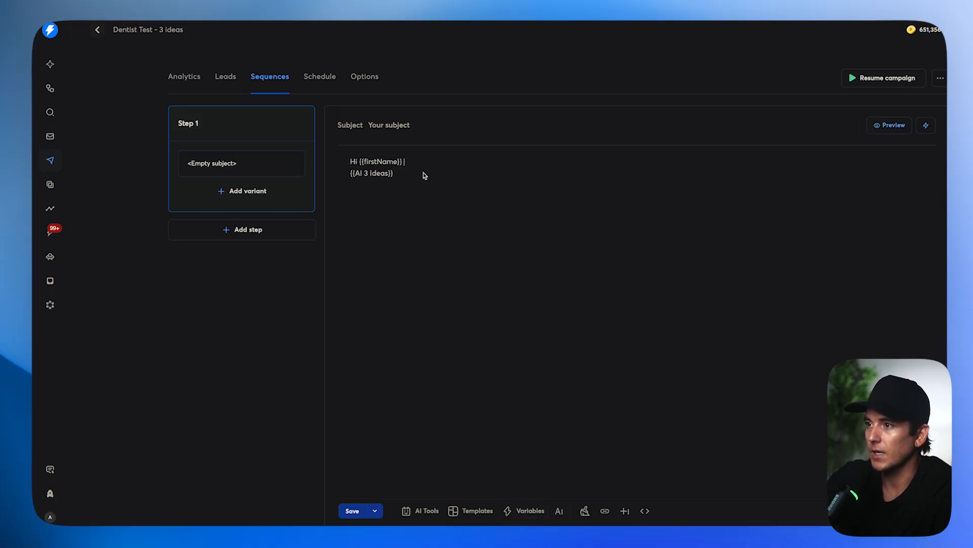
type("Had some ideas on yo")
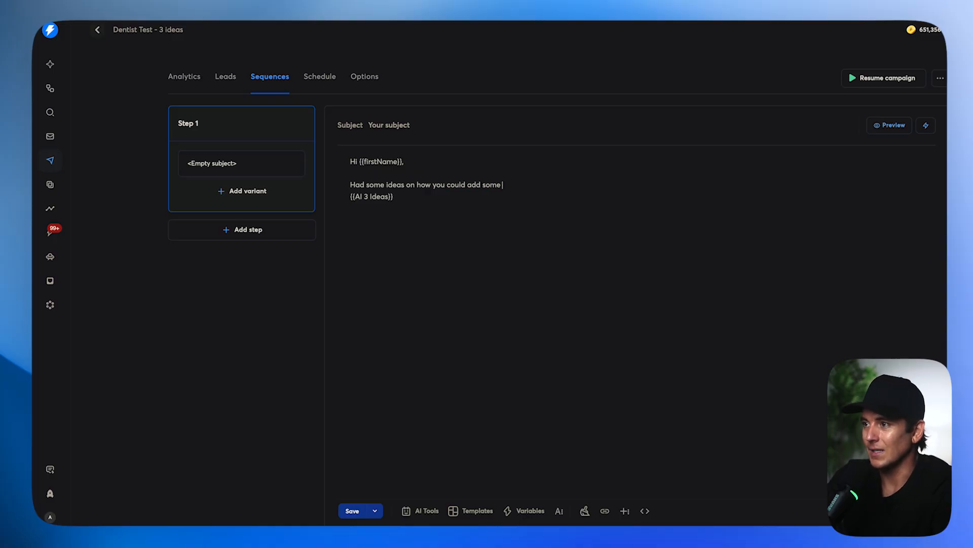
left_click(890, 124)
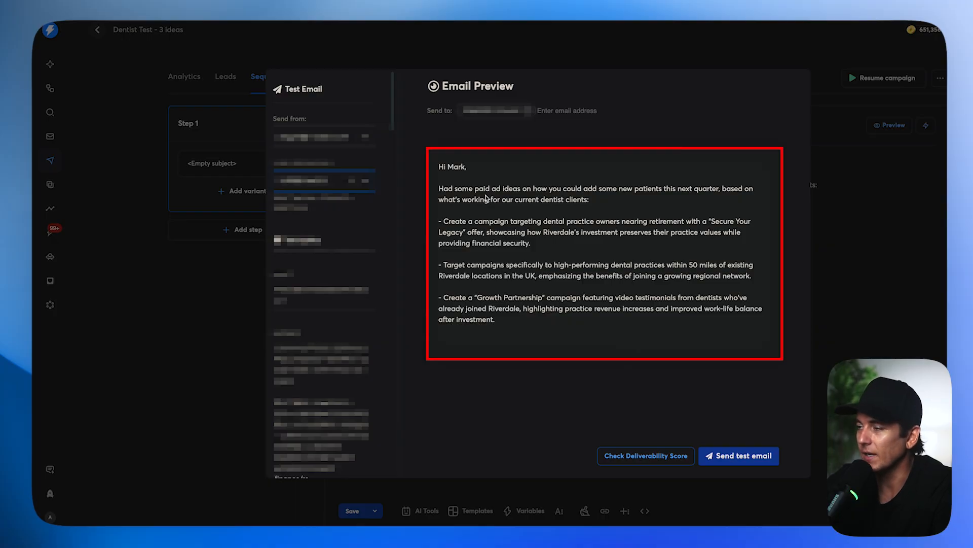
mouse_move(588, 228)
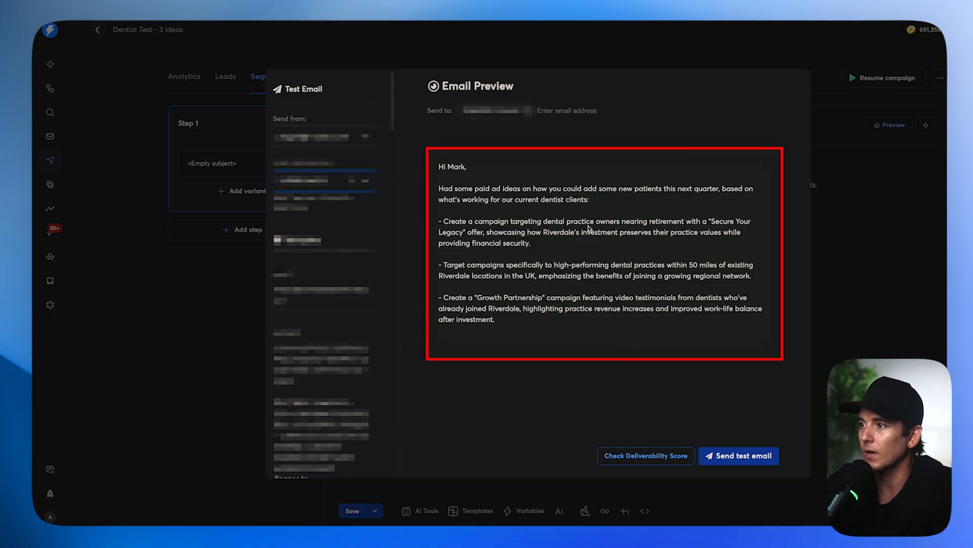
mouse_move(493, 241)
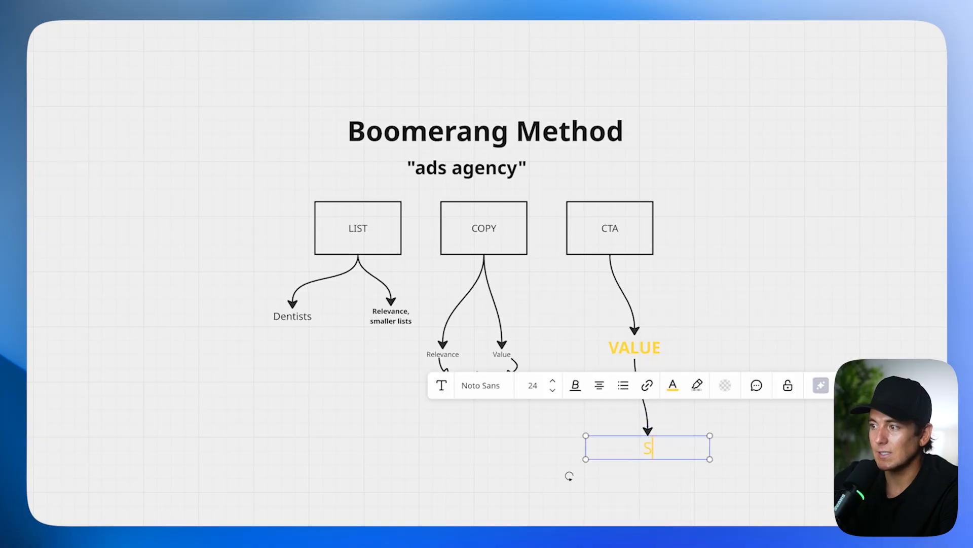
Add the note 'Send something for free that's relevant' at the arrow under VALUE
type("end something for fre")
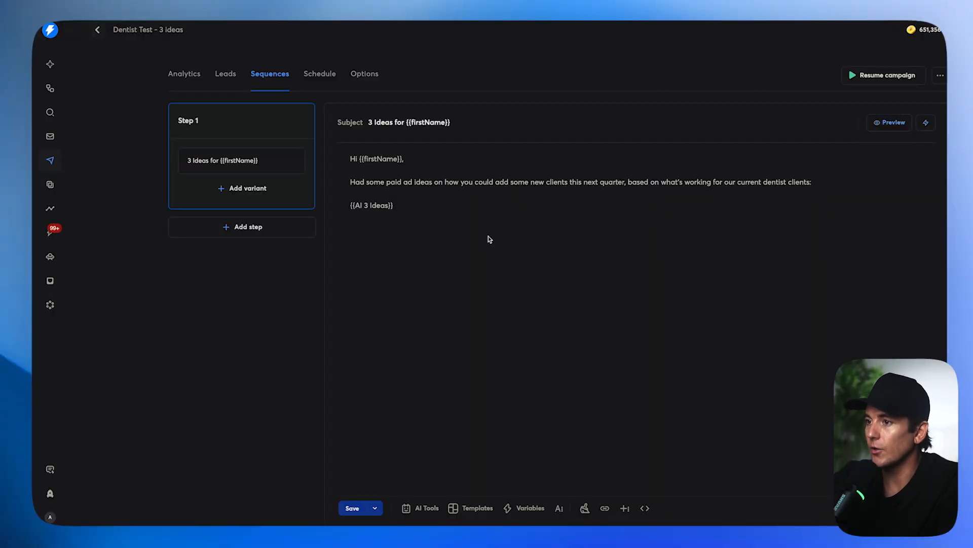
Write the 'If you're currently looking for new patients…' line citing 300 dentists
type("If you've")
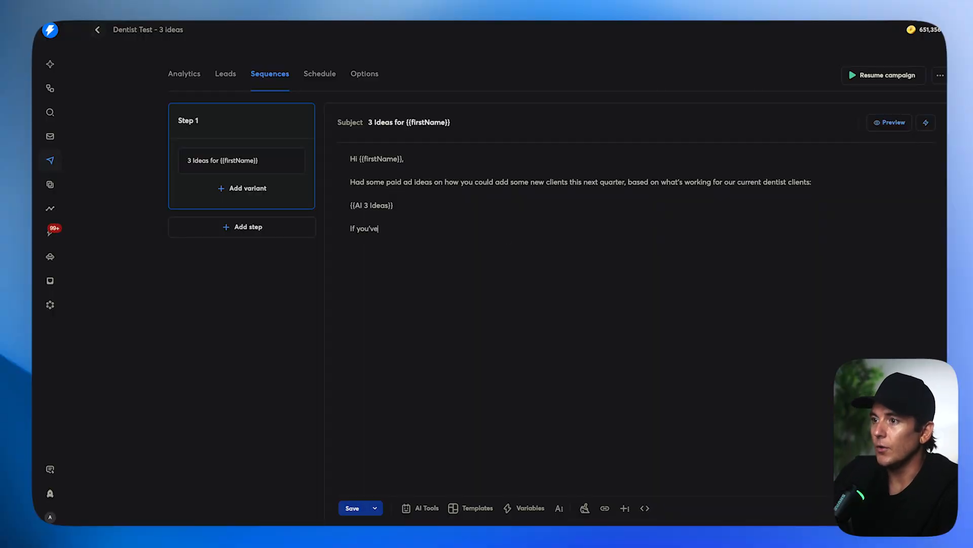
type("re currently looking")
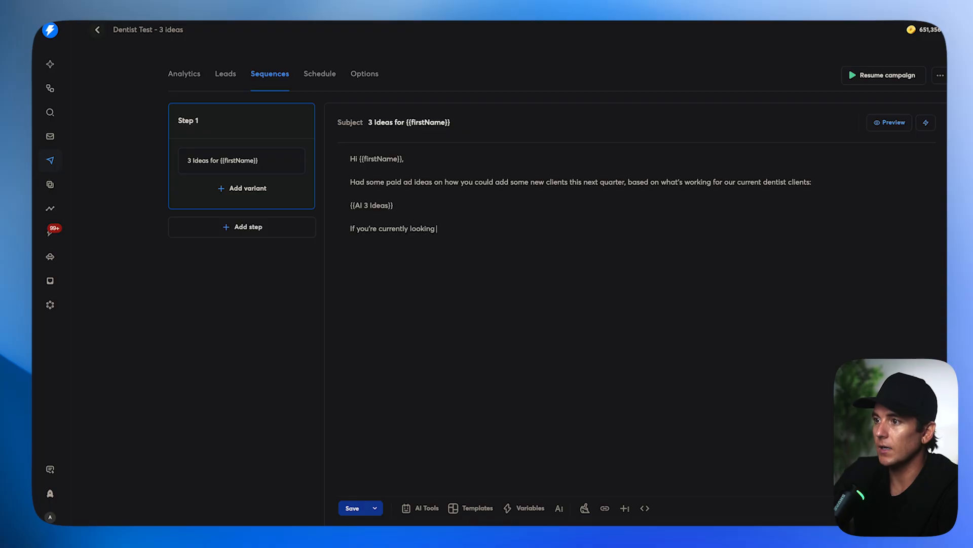
type("for new patients or are thinking about running ads in the near future - we've helped ove")
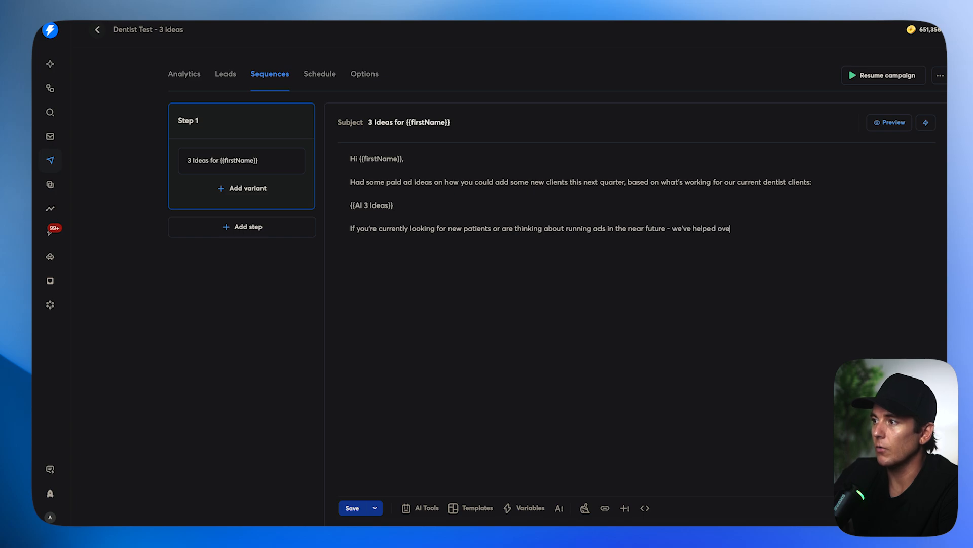
type("r 300 dents")
type("Could I create")
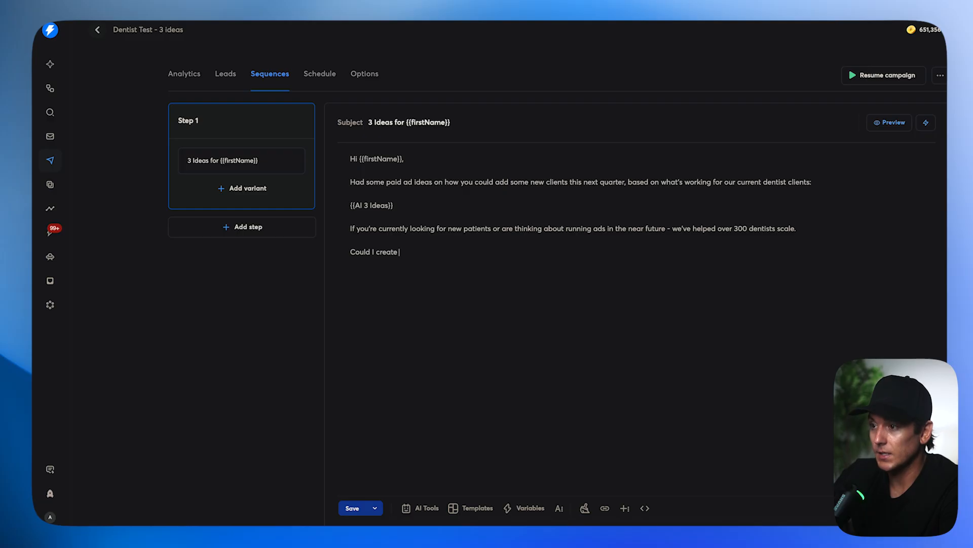
Offer 3 proven ads + ad copy at no cost, then start revising the offer wording
type("3 ads +")
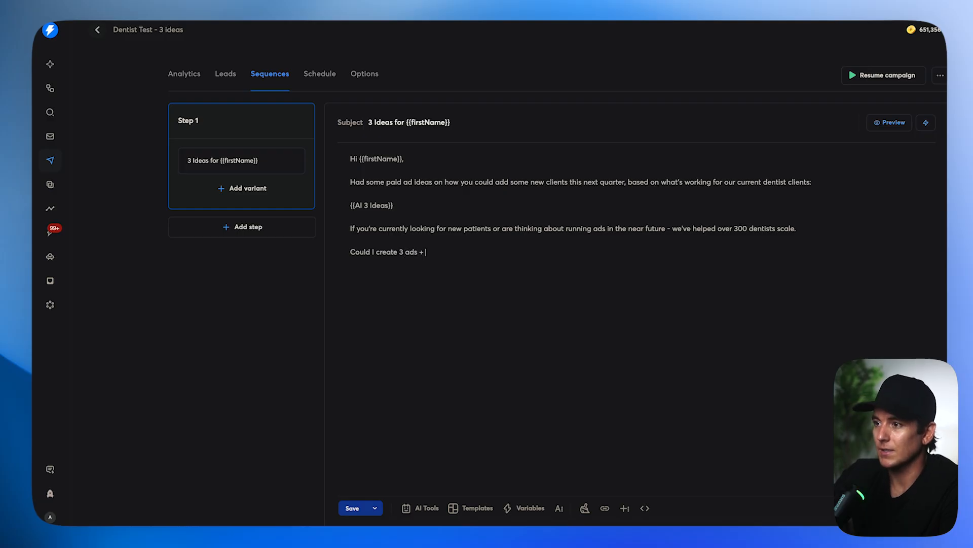
type("ad copy that you cou")
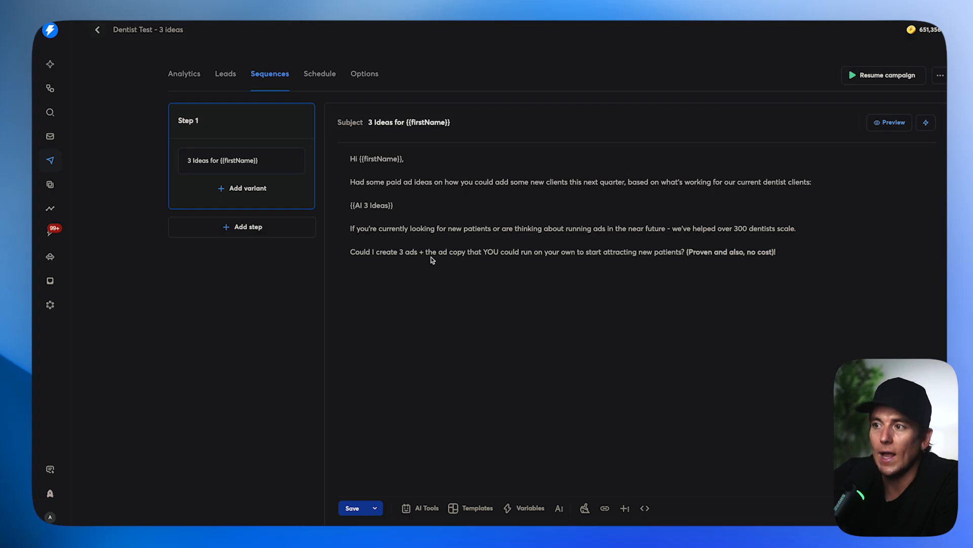
left_click(889, 122)
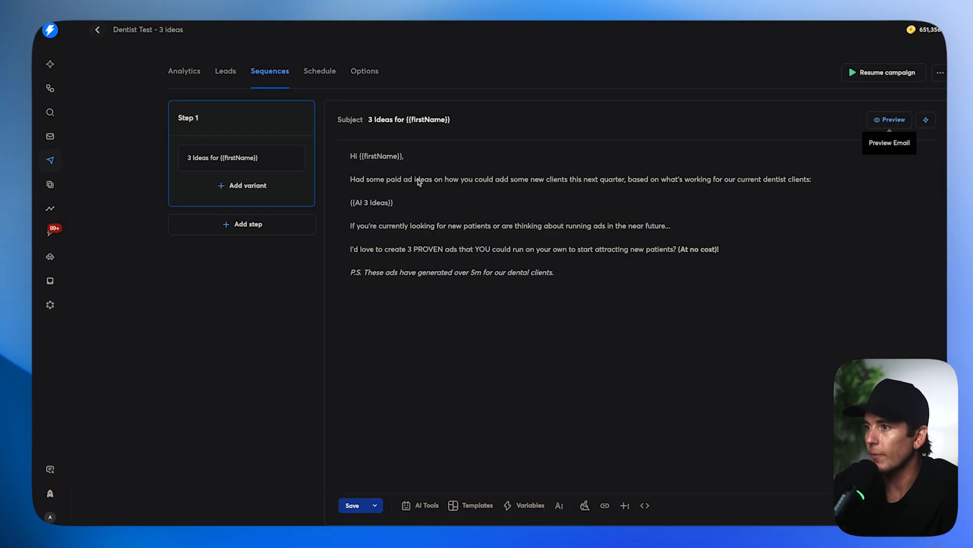
Preview the updated email and switch leads to read each personalised version
left_click(890, 119)
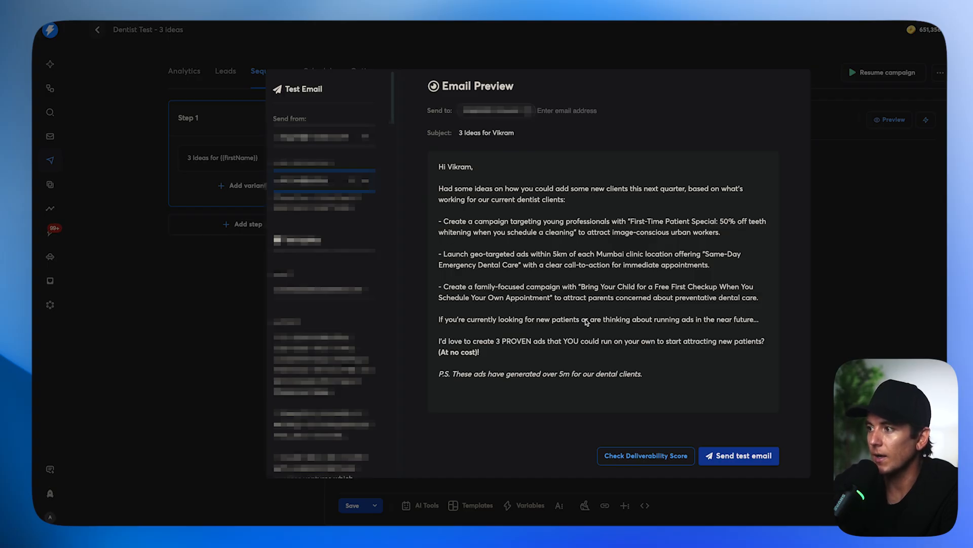
mouse_move(532, 350)
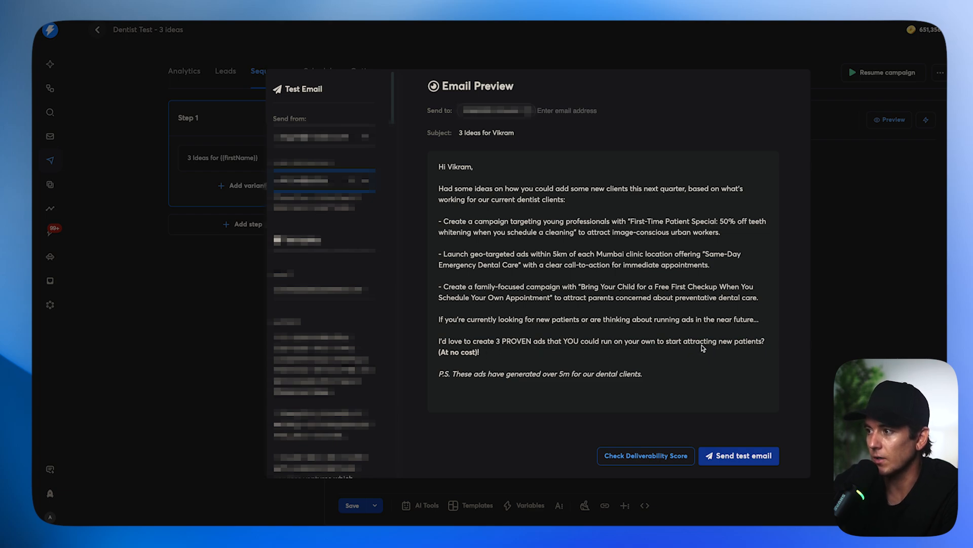
mouse_move(891, 347)
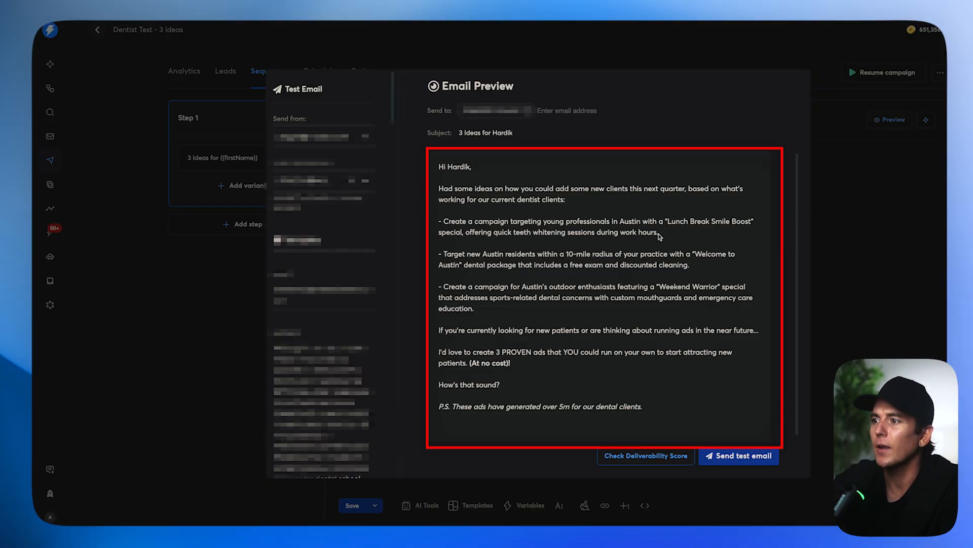
mouse_move(579, 257)
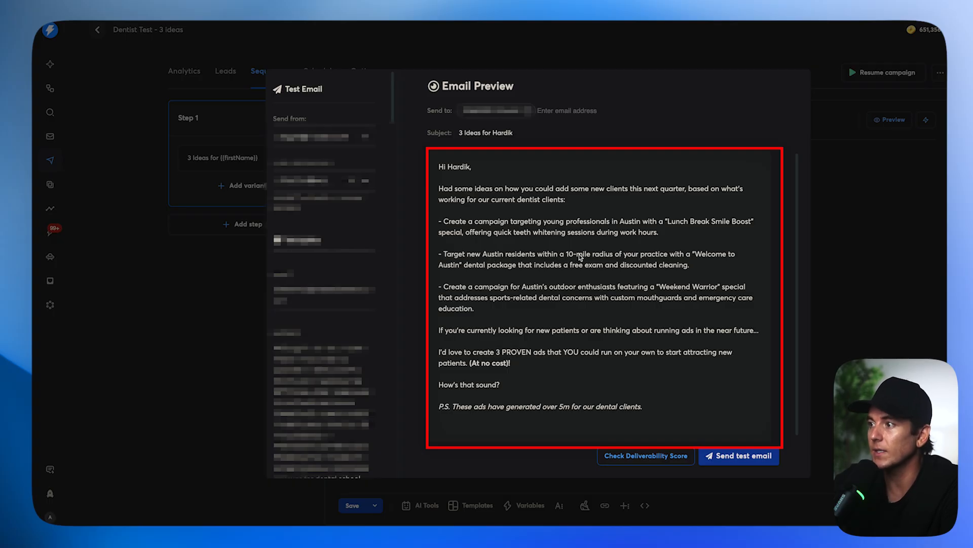
mouse_move(531, 273)
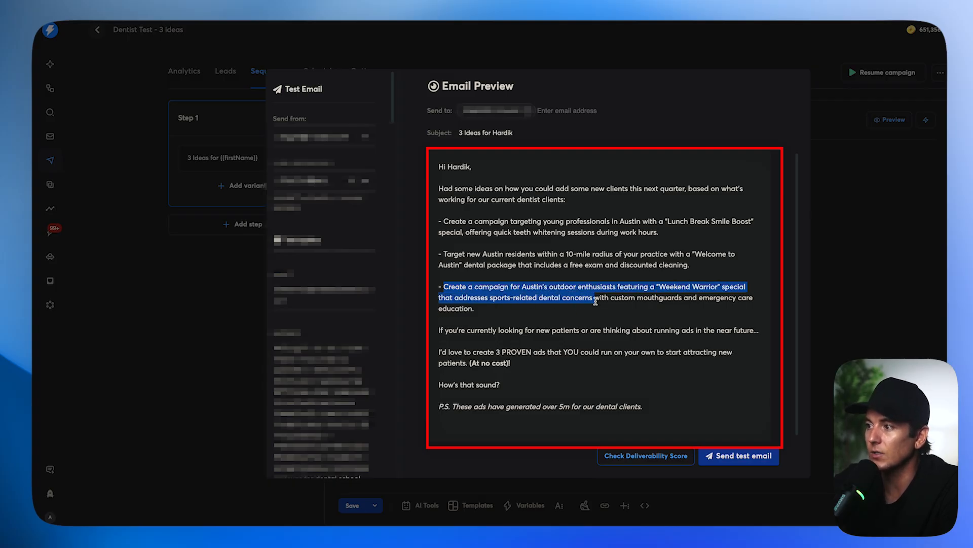
left_click(501, 303)
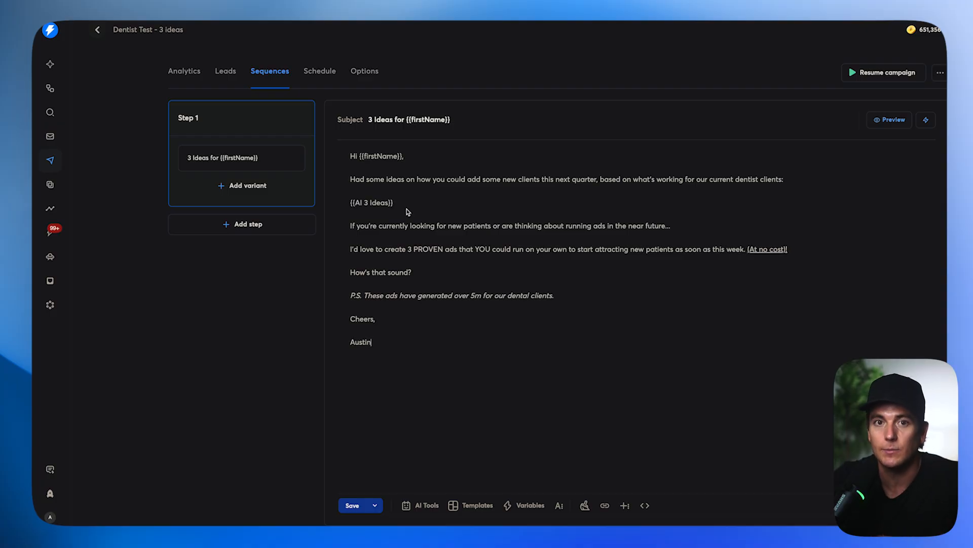
mouse_move(386, 491)
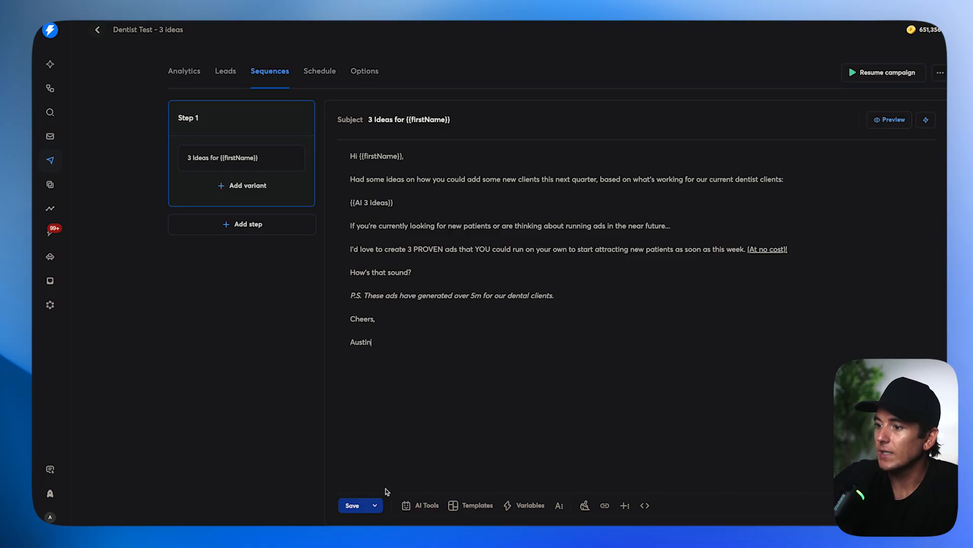
Save the email step signed off with 'Cheers,' and the sender's name
left_click(356, 505)
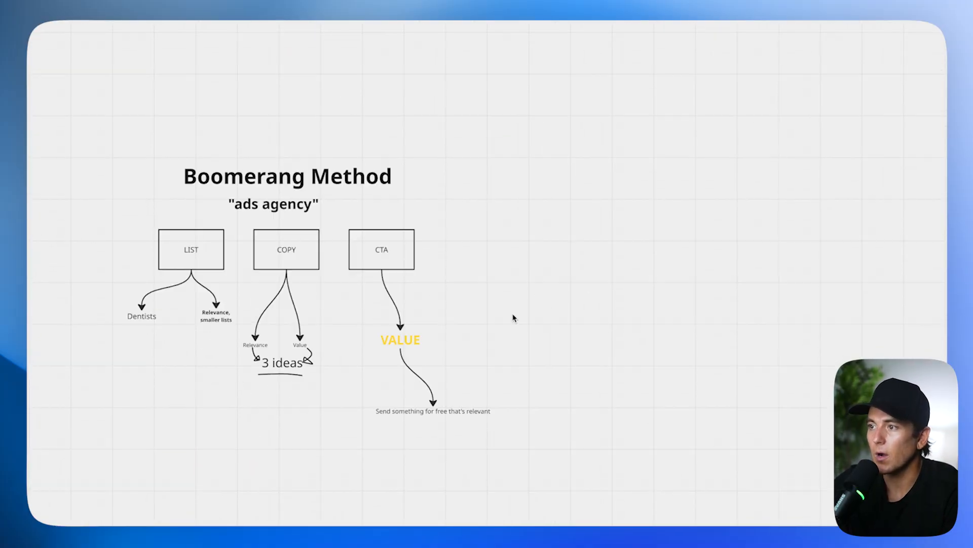
Add a 'YES!' text box after CTA and start the next text item branching from it
scroll("down", 3)
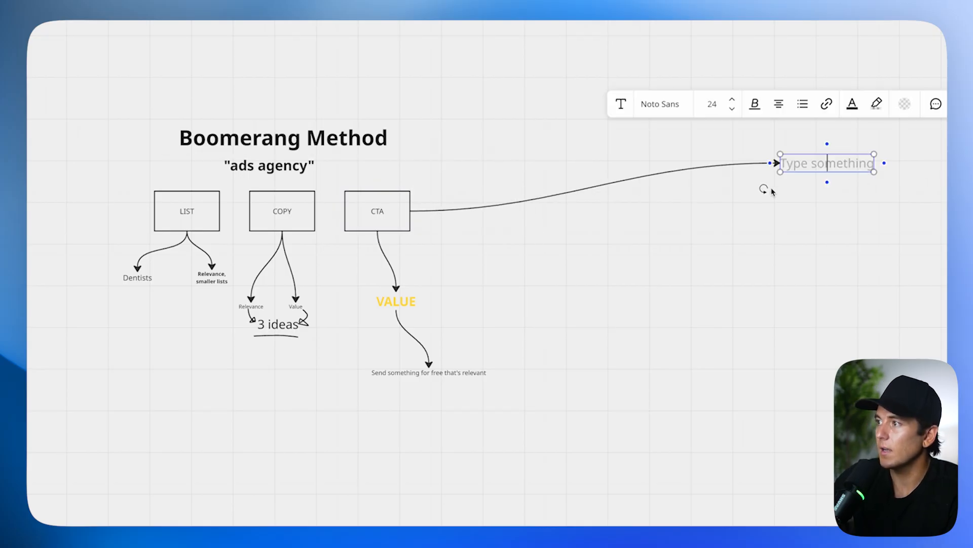
type("YES!")
type("????")
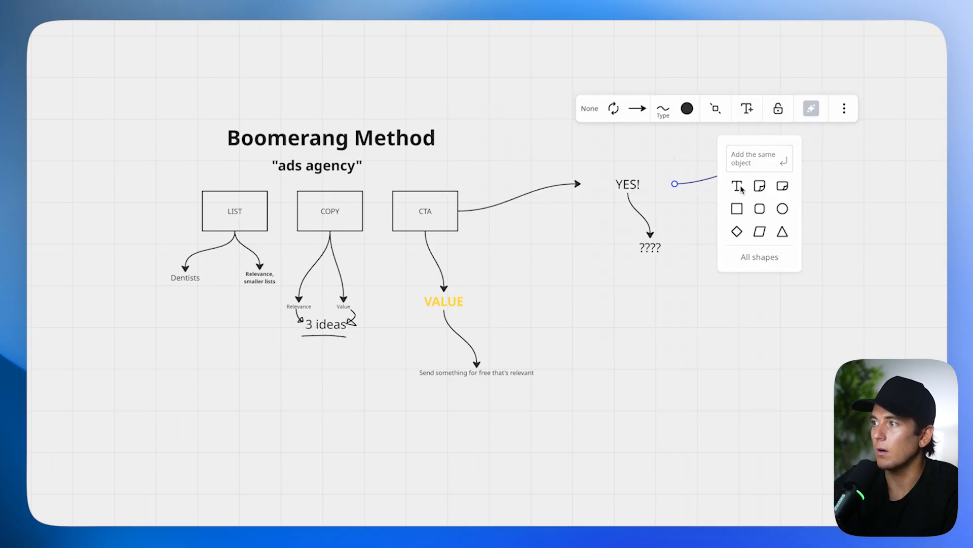
left_click(737, 185)
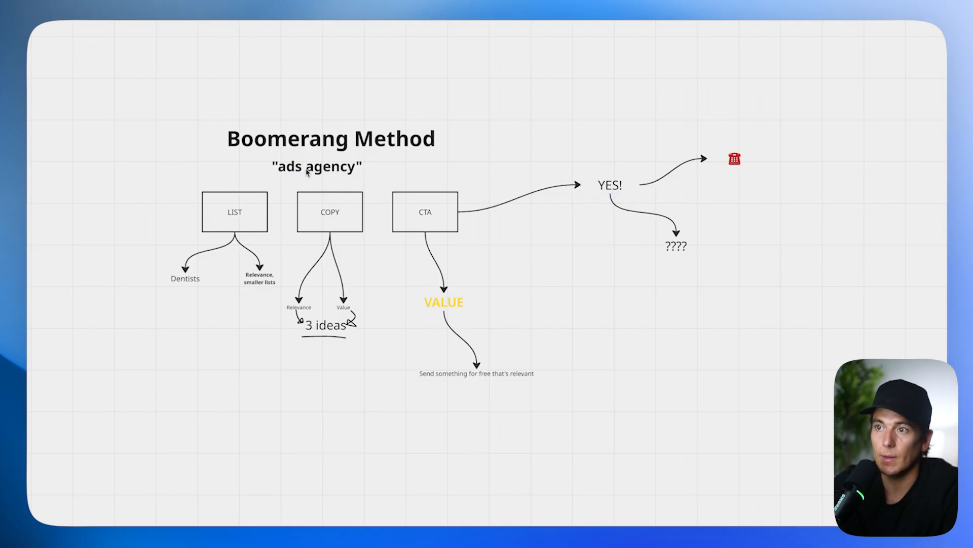
mouse_move(748, 143)
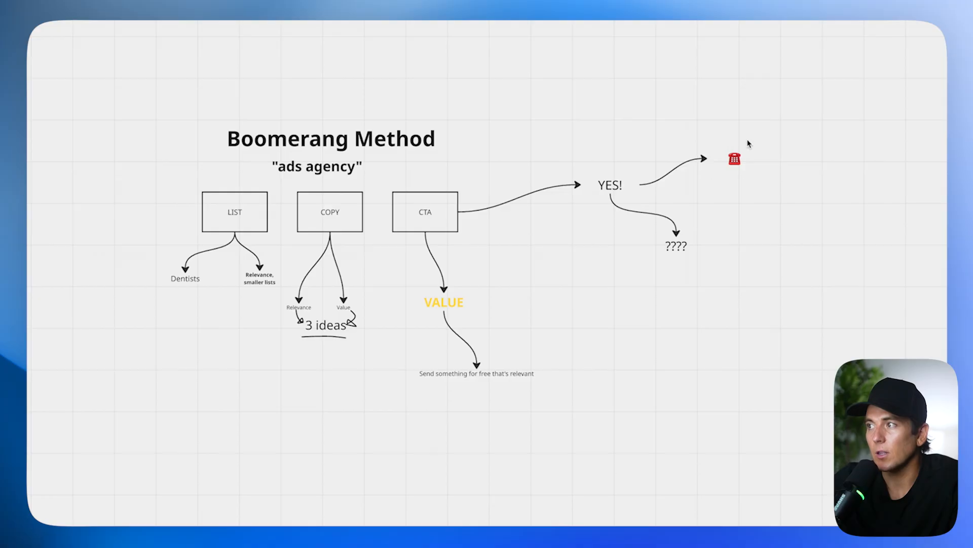